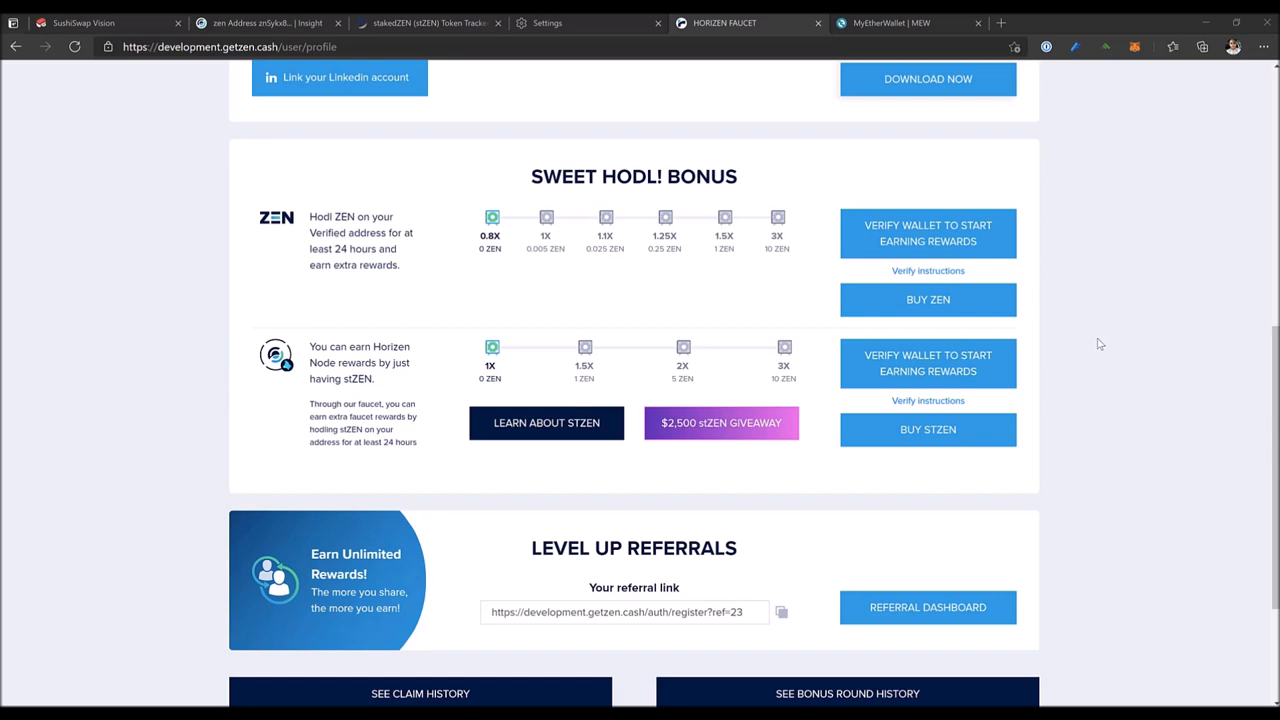
mouse_move(1005, 363)
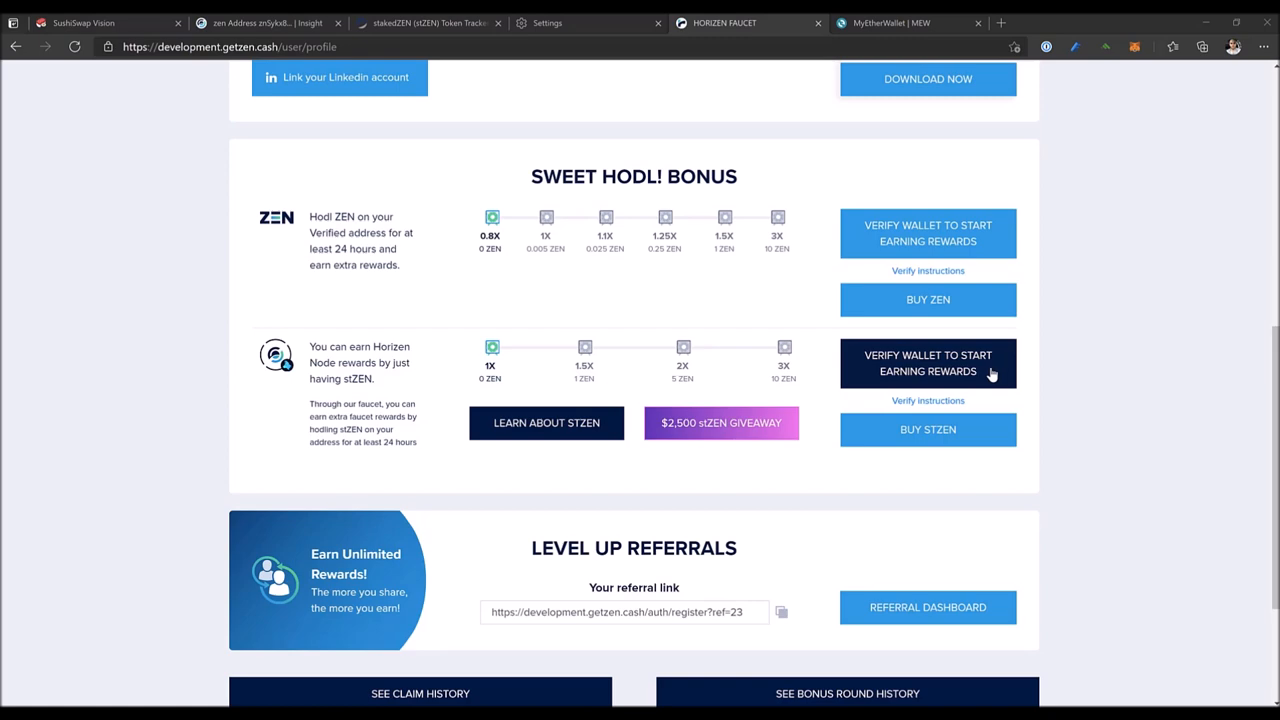
Step: Open the stZEN wallet verification form and place the cursor in the address field
left_click(927, 363)
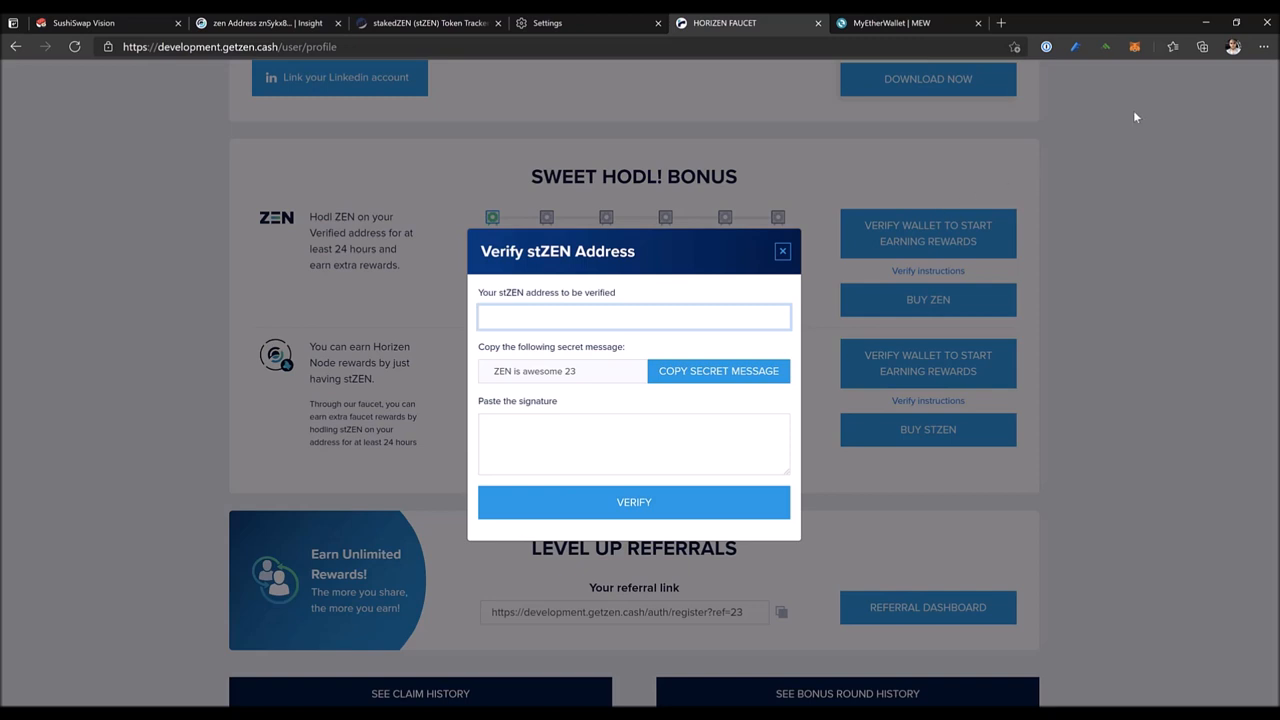
mouse_move(1131, 87)
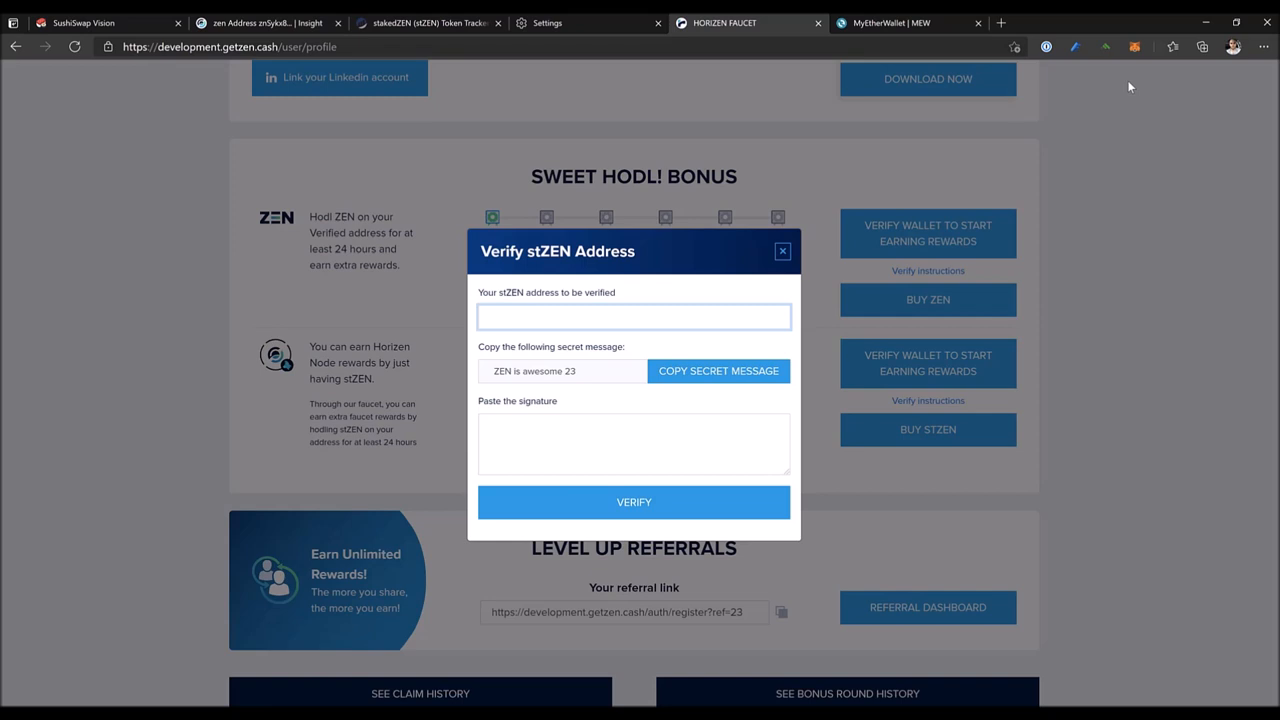
left_click(634, 316)
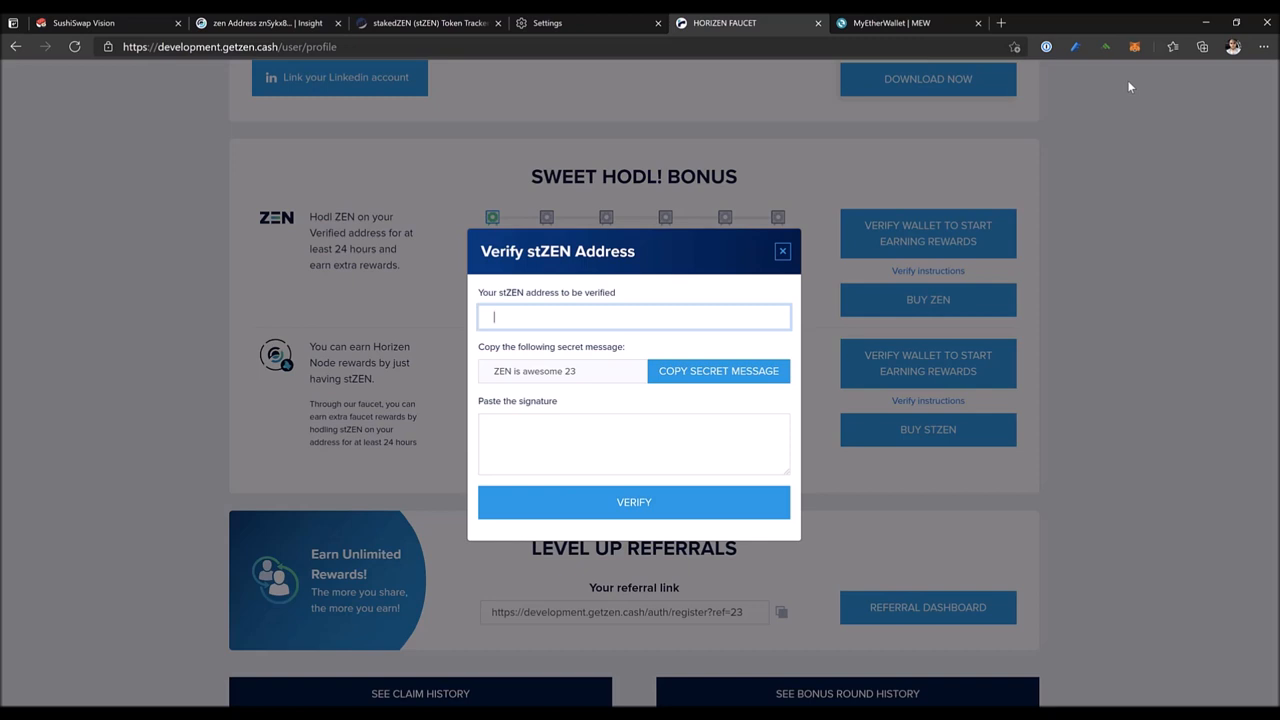
mouse_move(1135, 47)
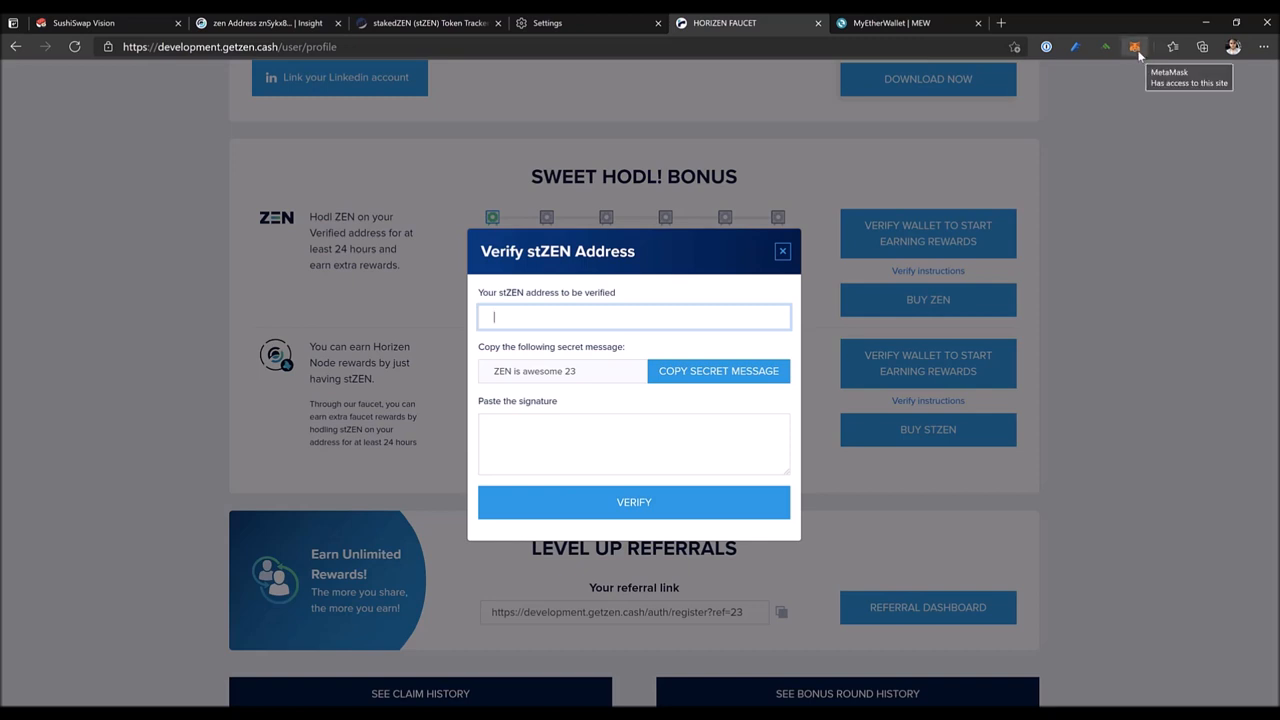
left_click(1135, 46)
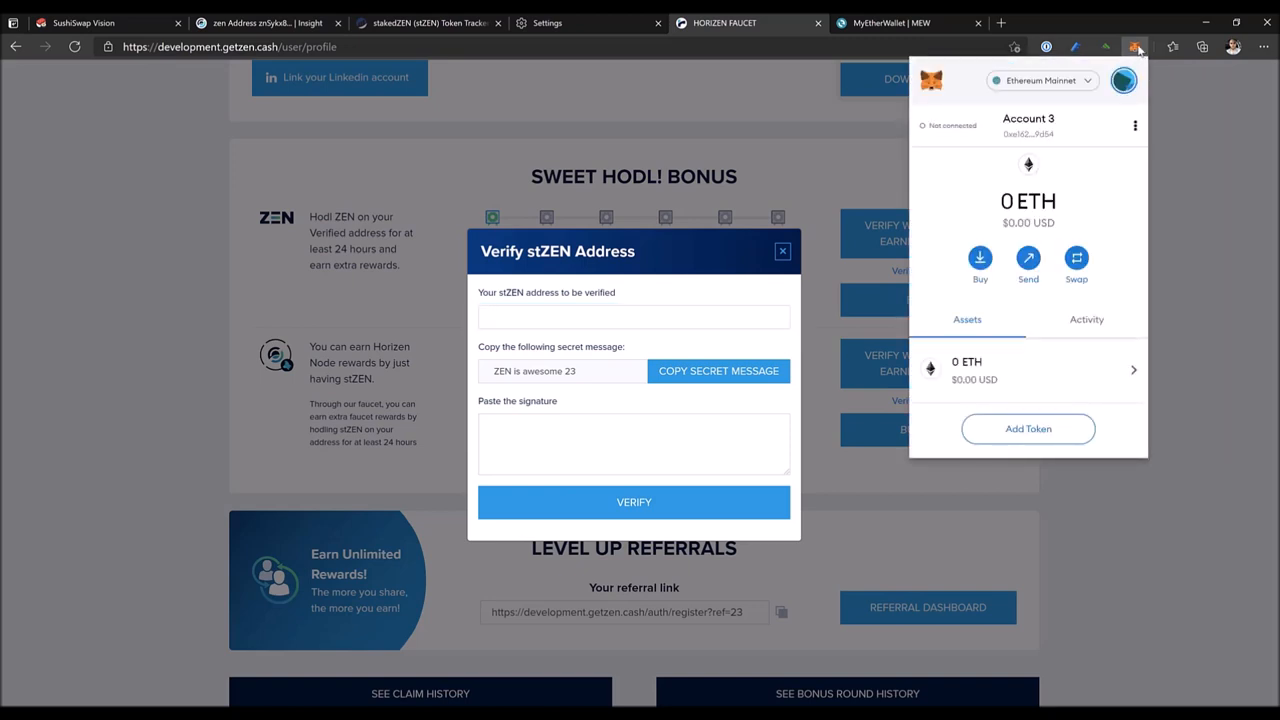
mouse_move(1028, 130)
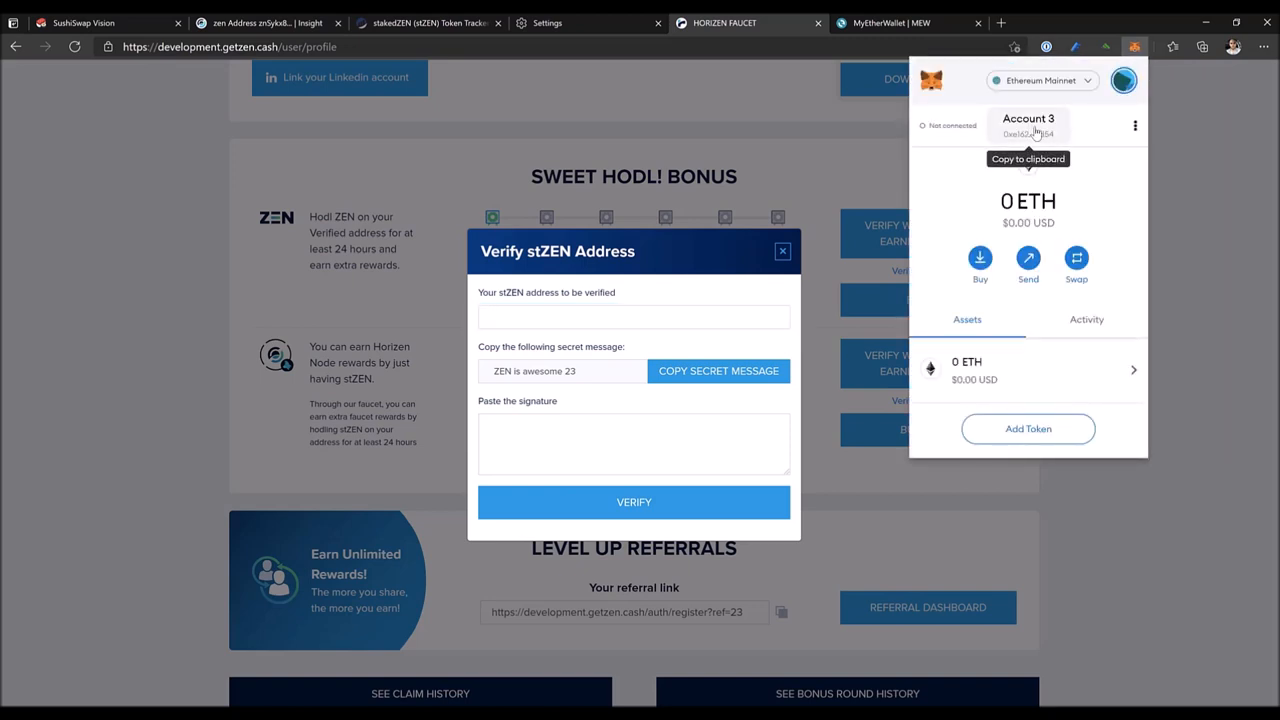
left_click(634, 317)
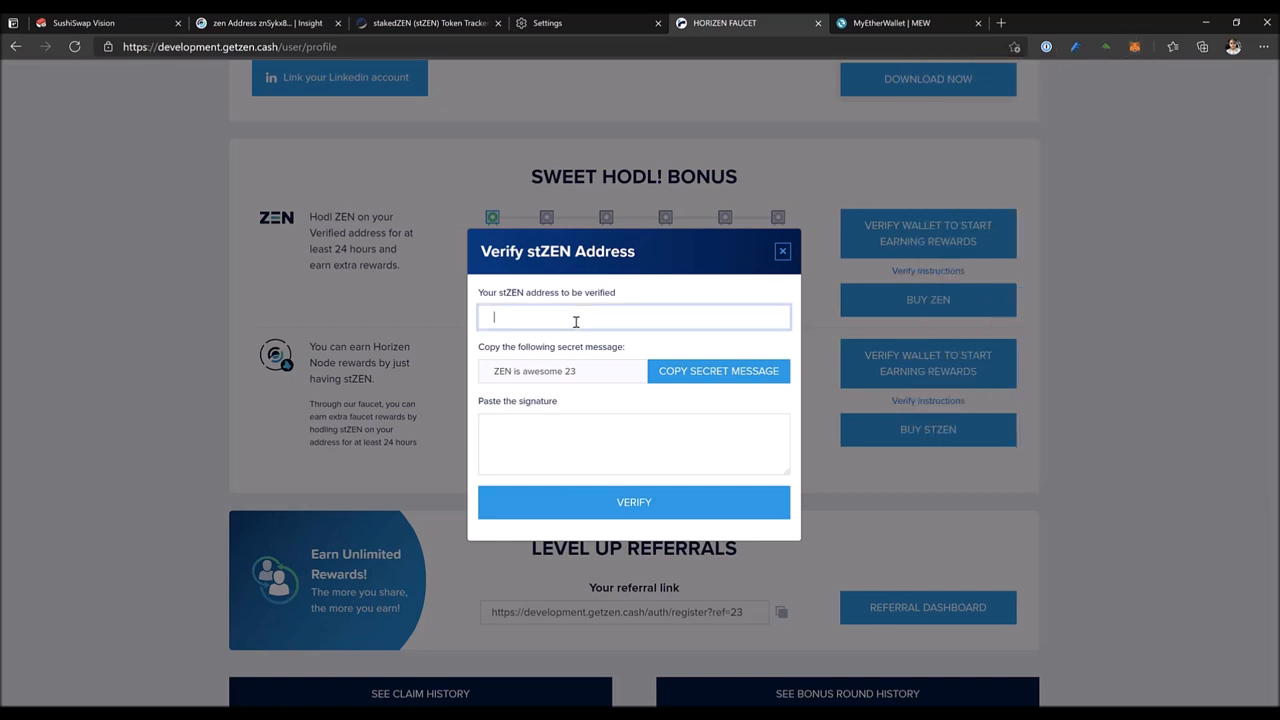
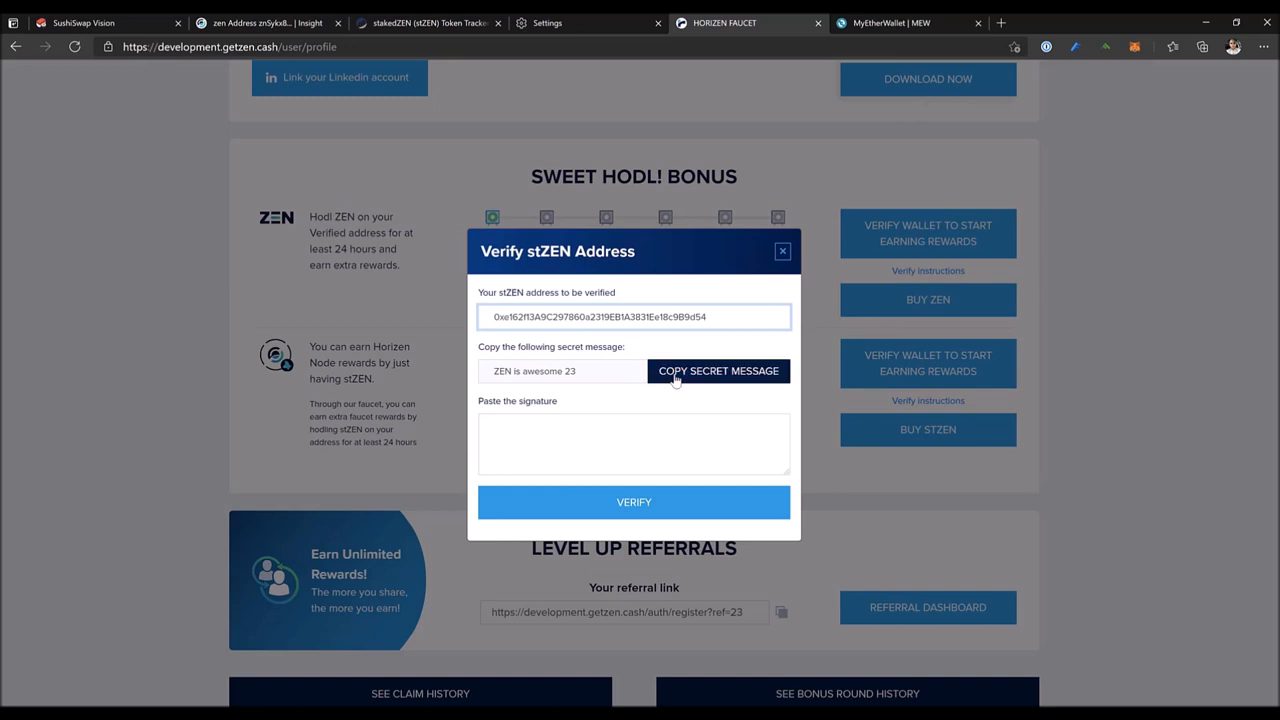
left_click(718, 371)
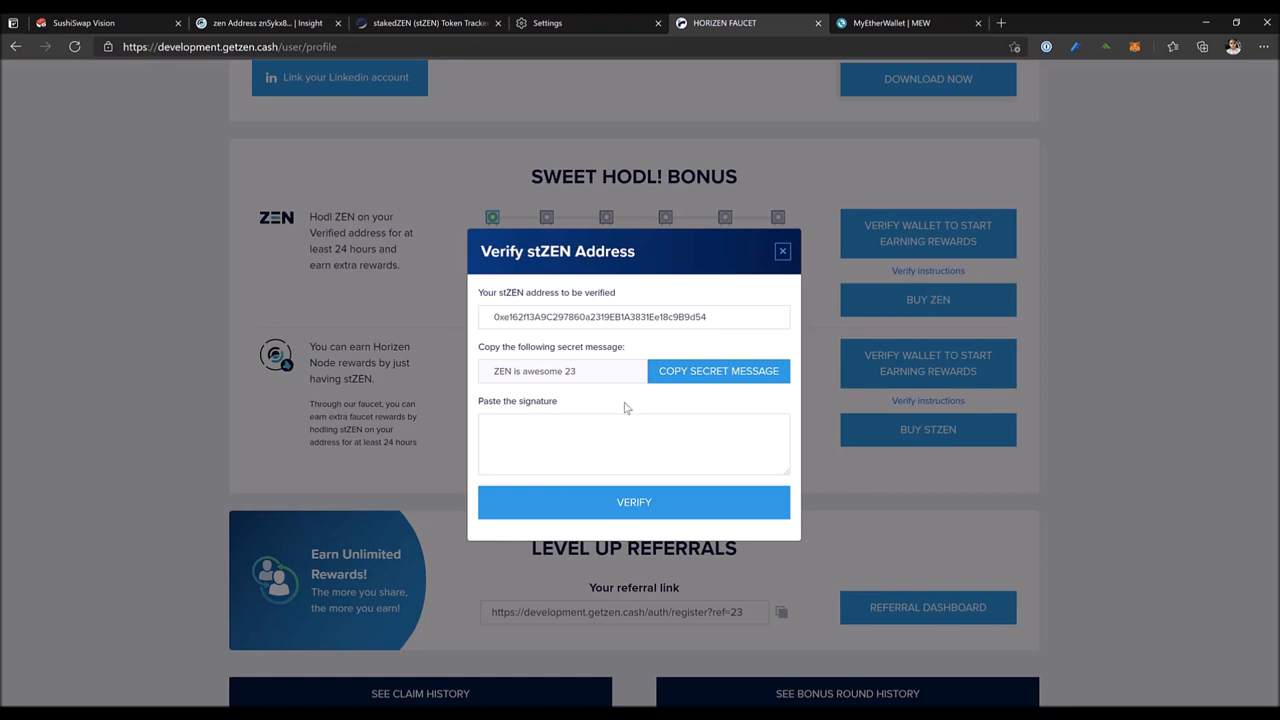
mouse_move(617, 390)
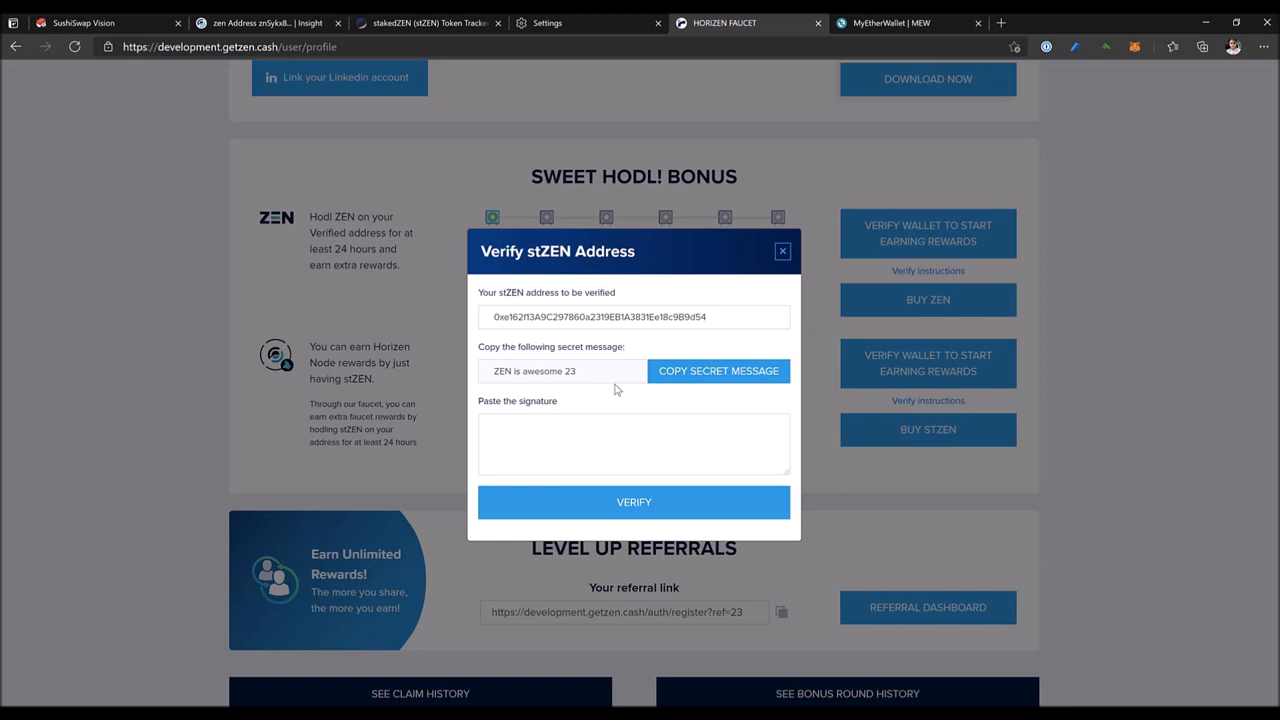
mouse_move(610, 390)
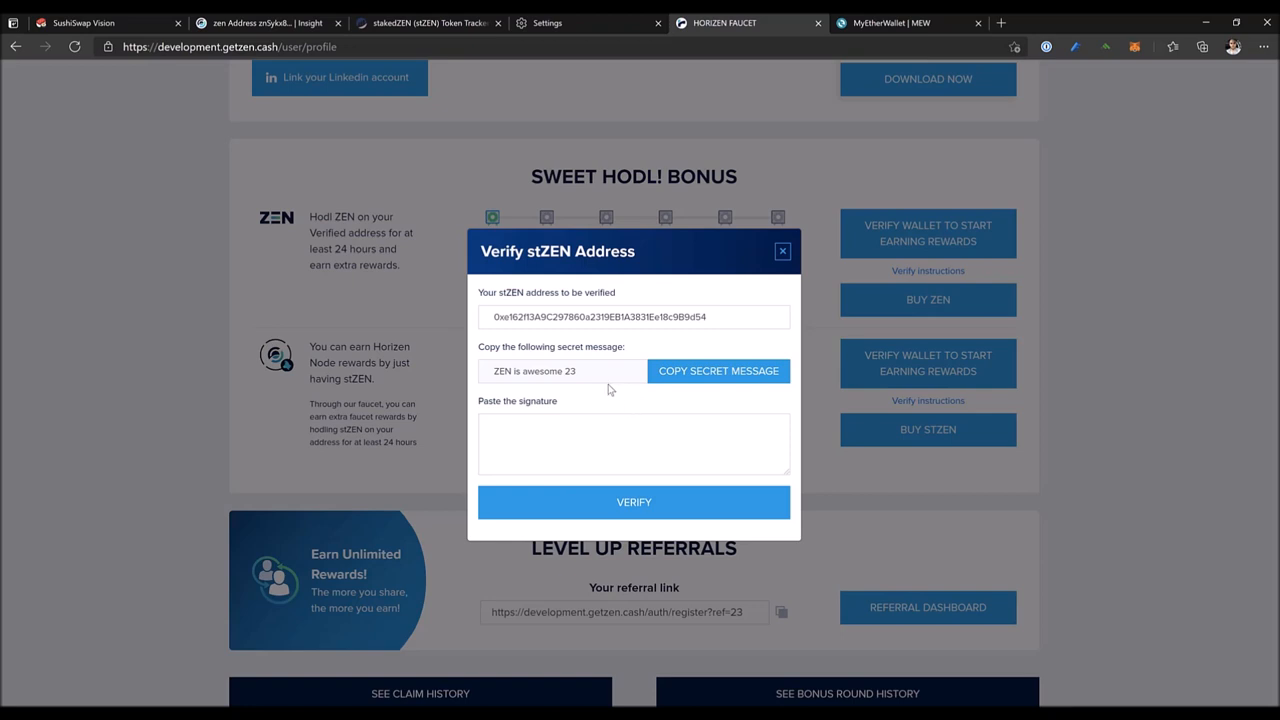
mouse_move(697, 305)
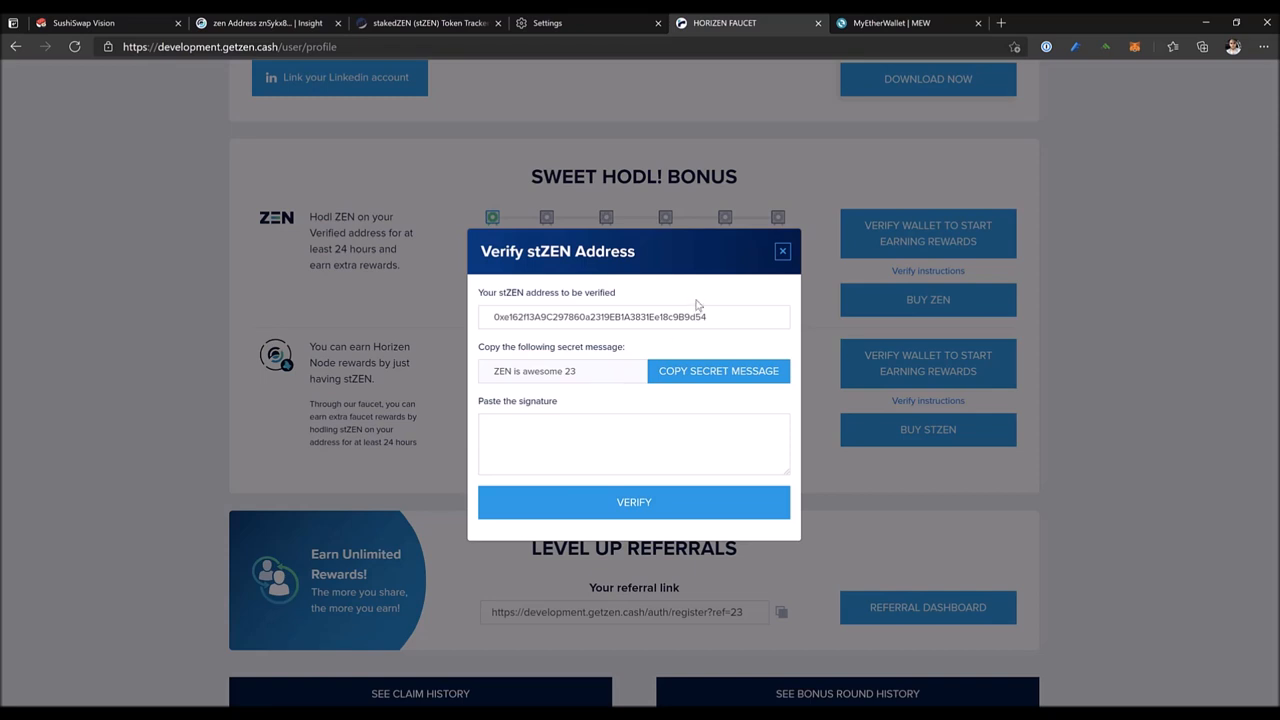
mouse_move(680, 310)
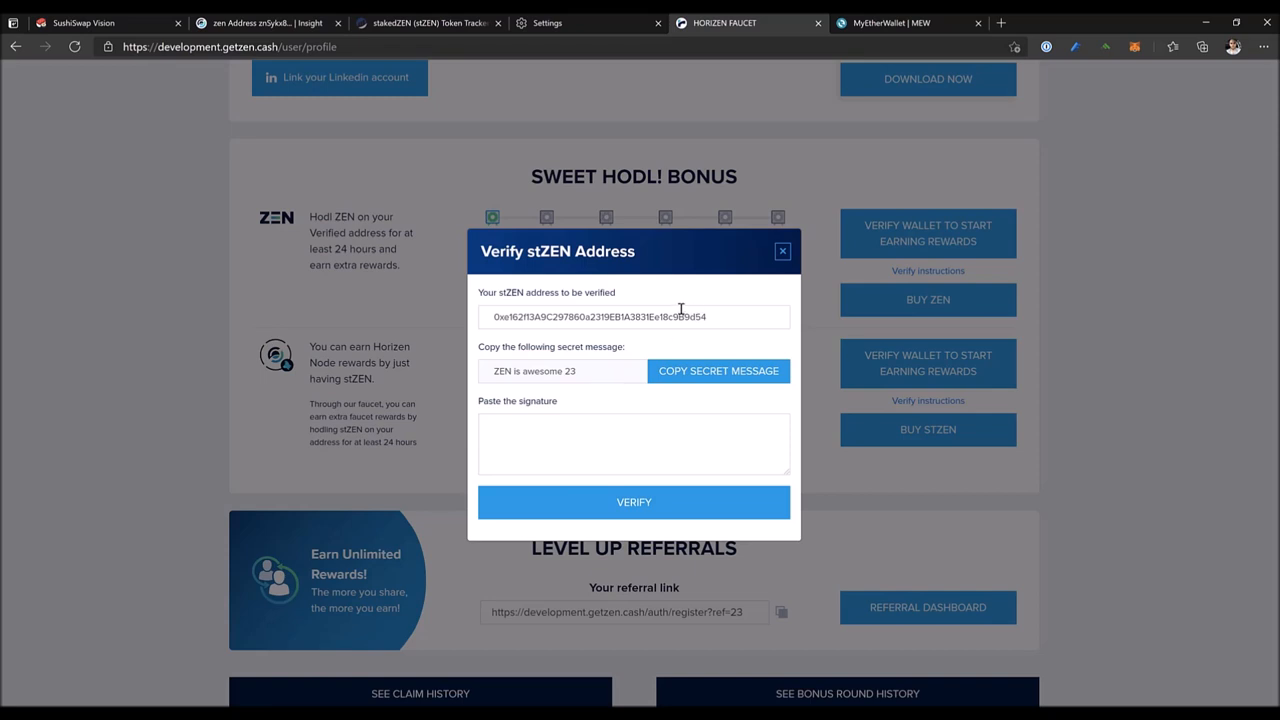
mouse_move(730, 281)
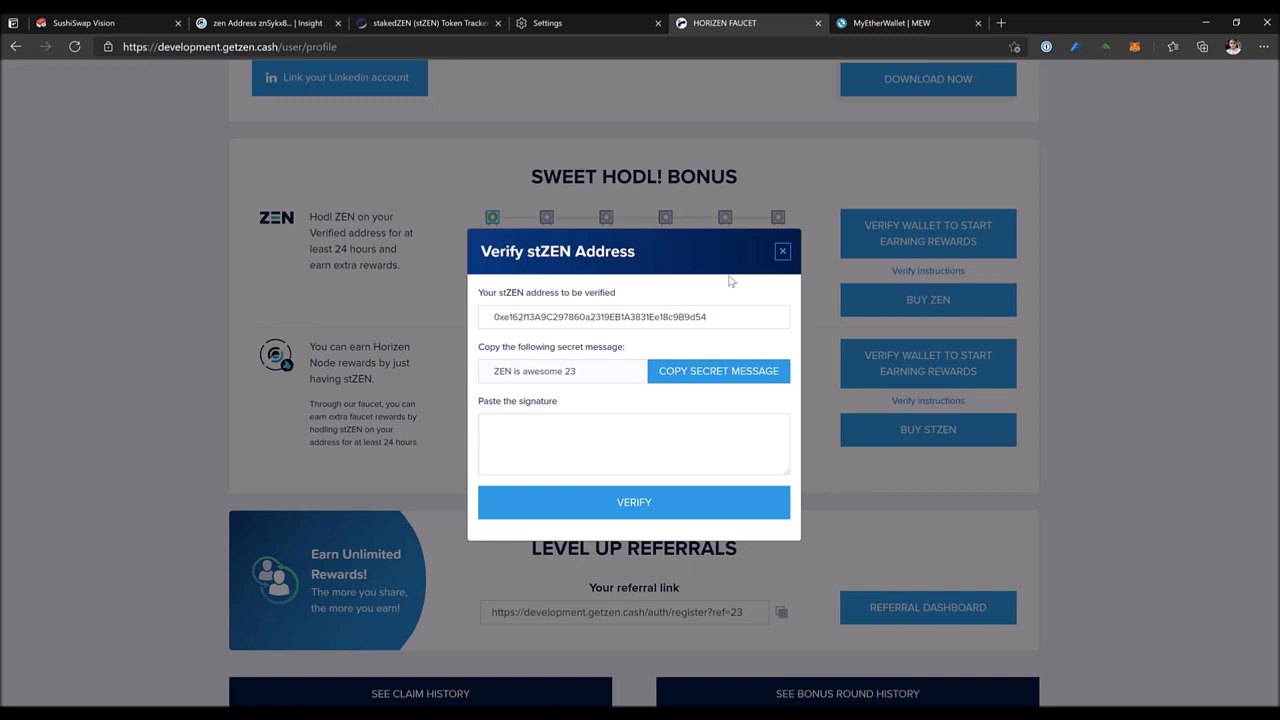
left_click(890, 22)
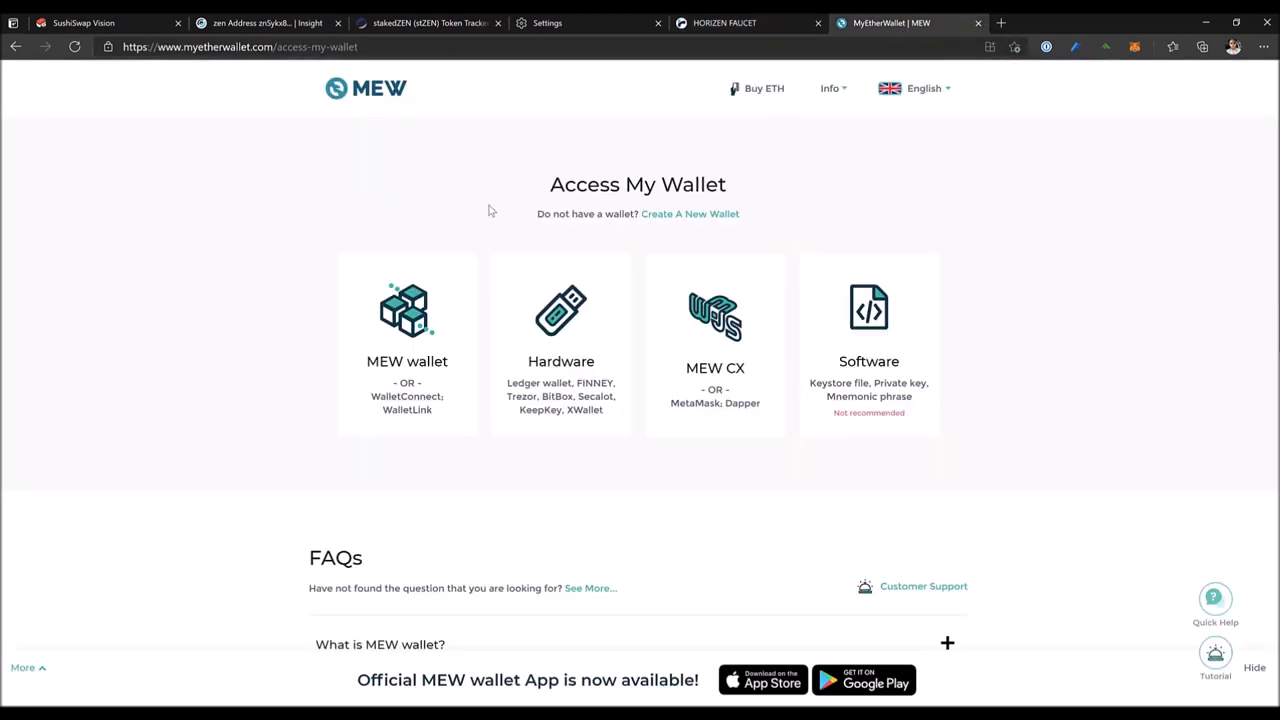
mouse_move(503, 206)
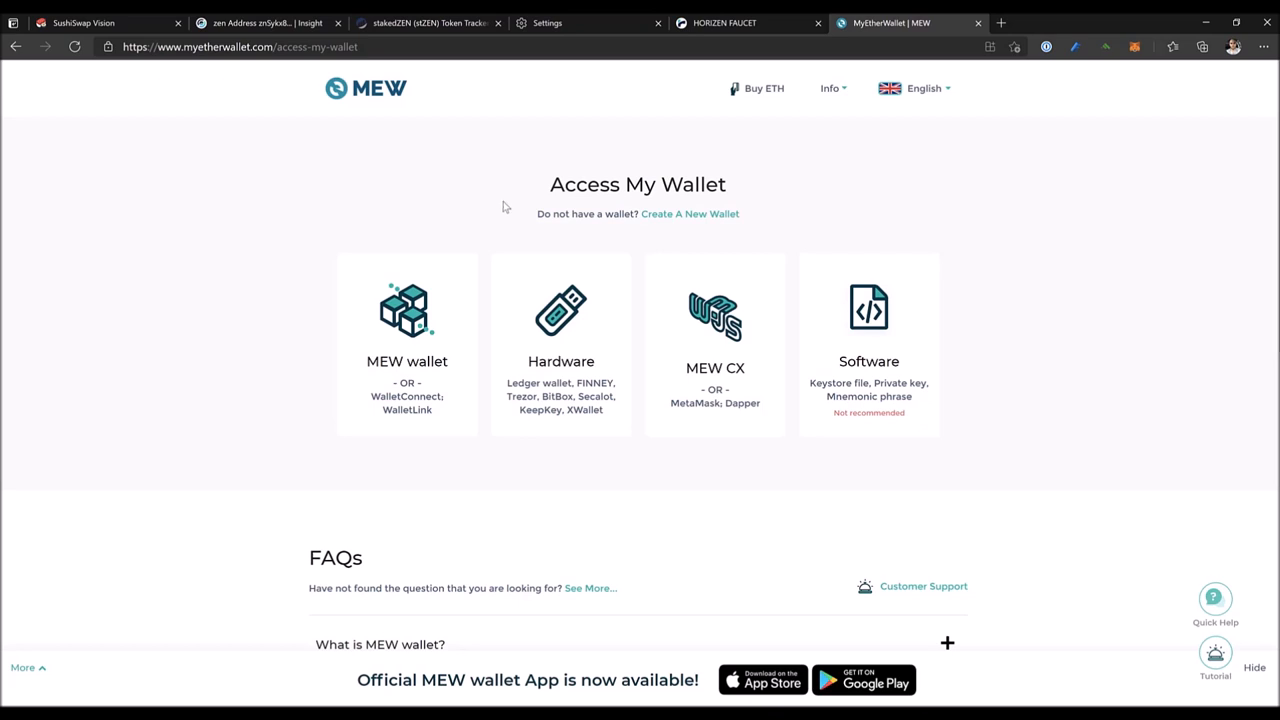
mouse_move(497, 206)
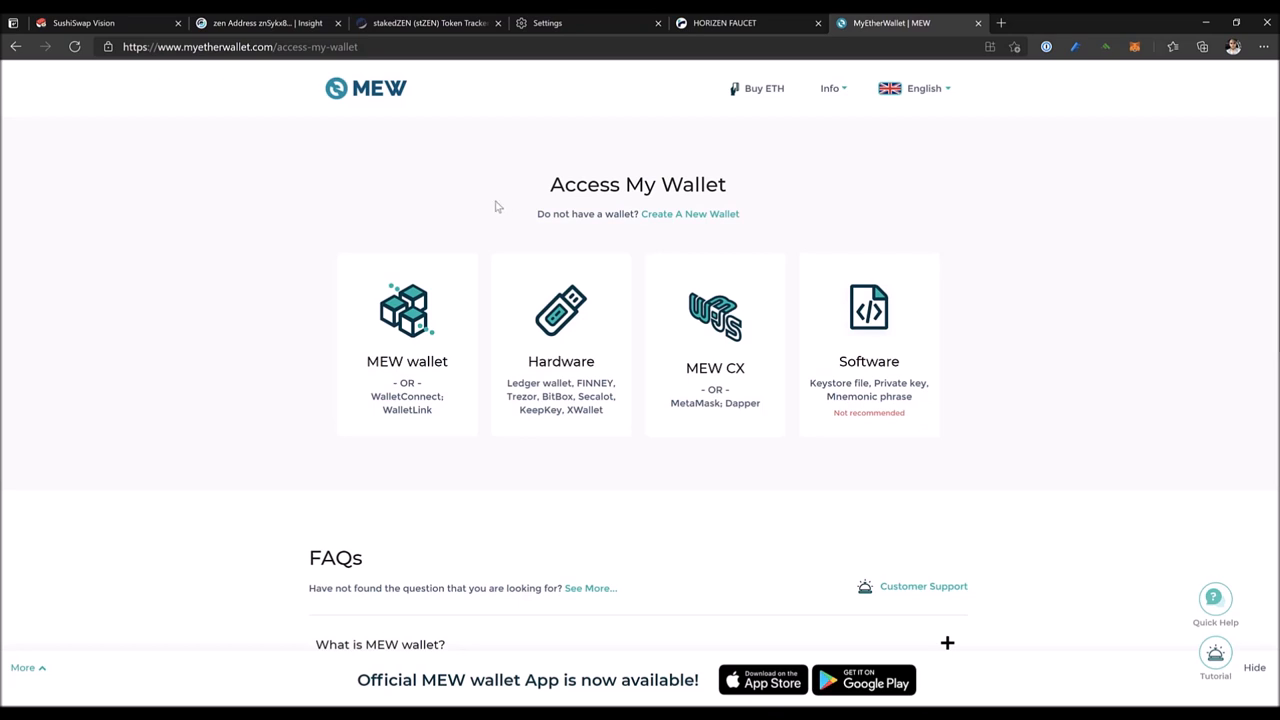
mouse_move(561, 435)
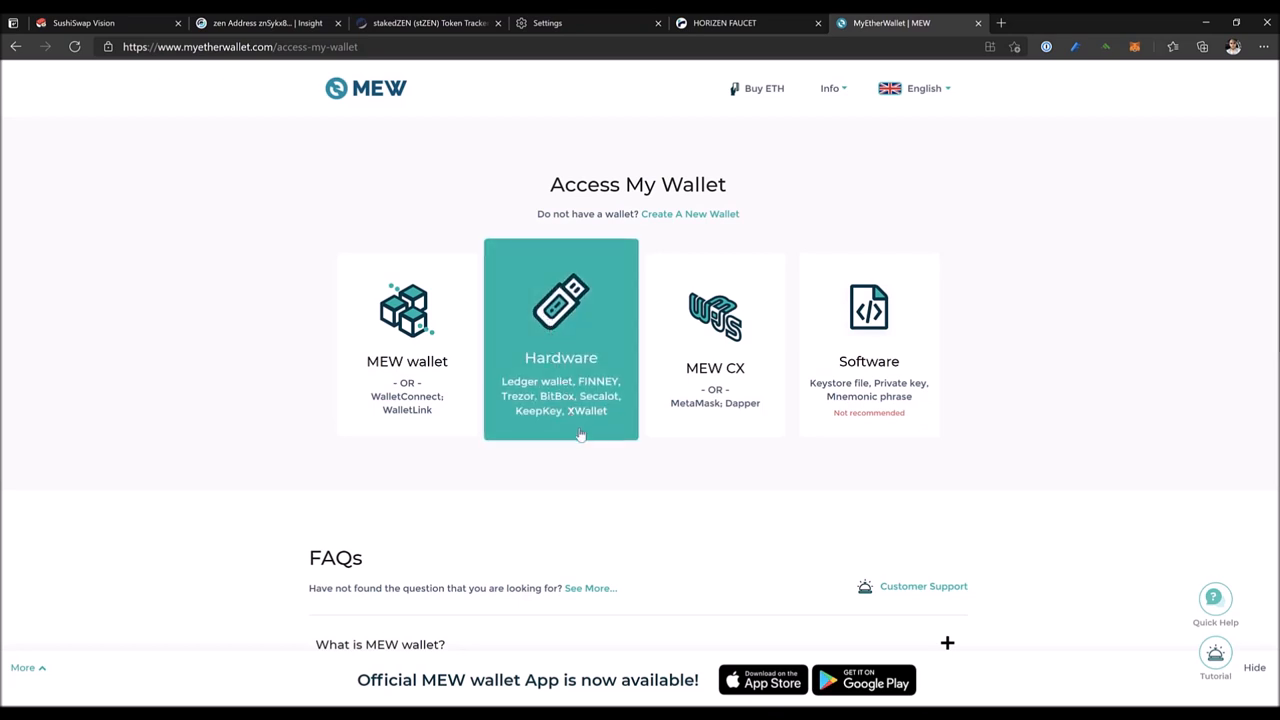
mouse_move(434, 438)
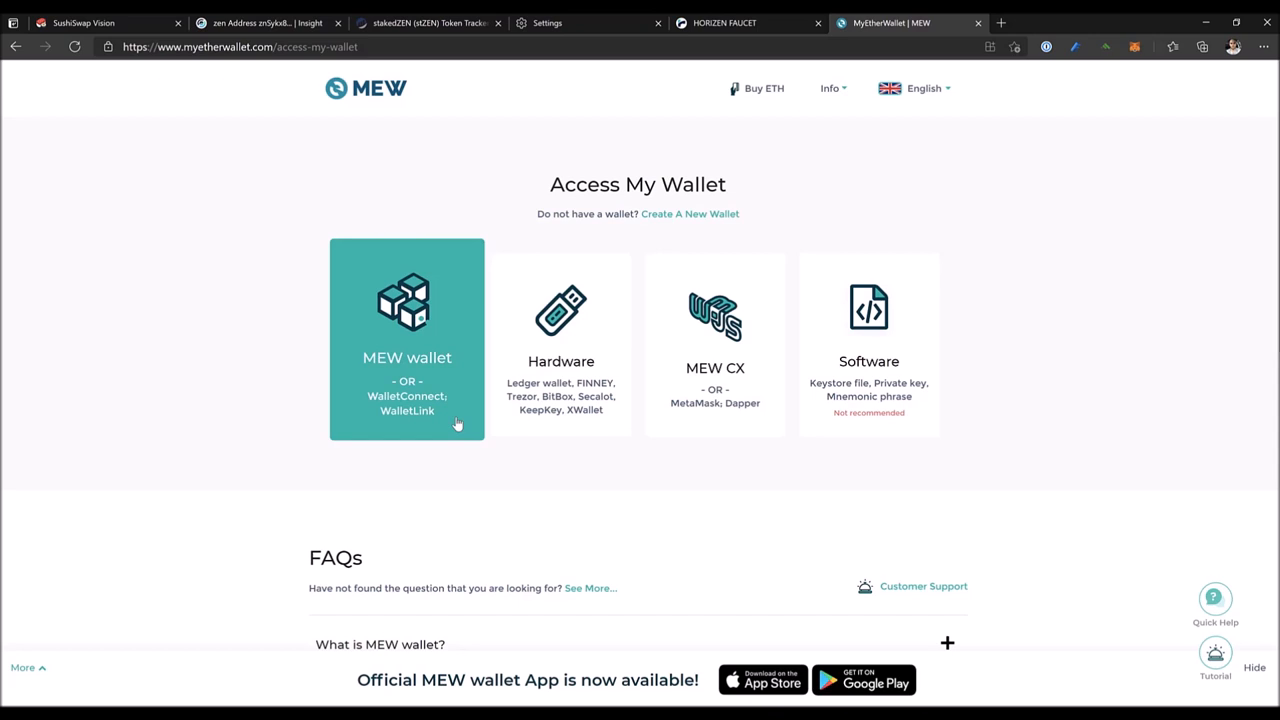
mouse_move(450, 423)
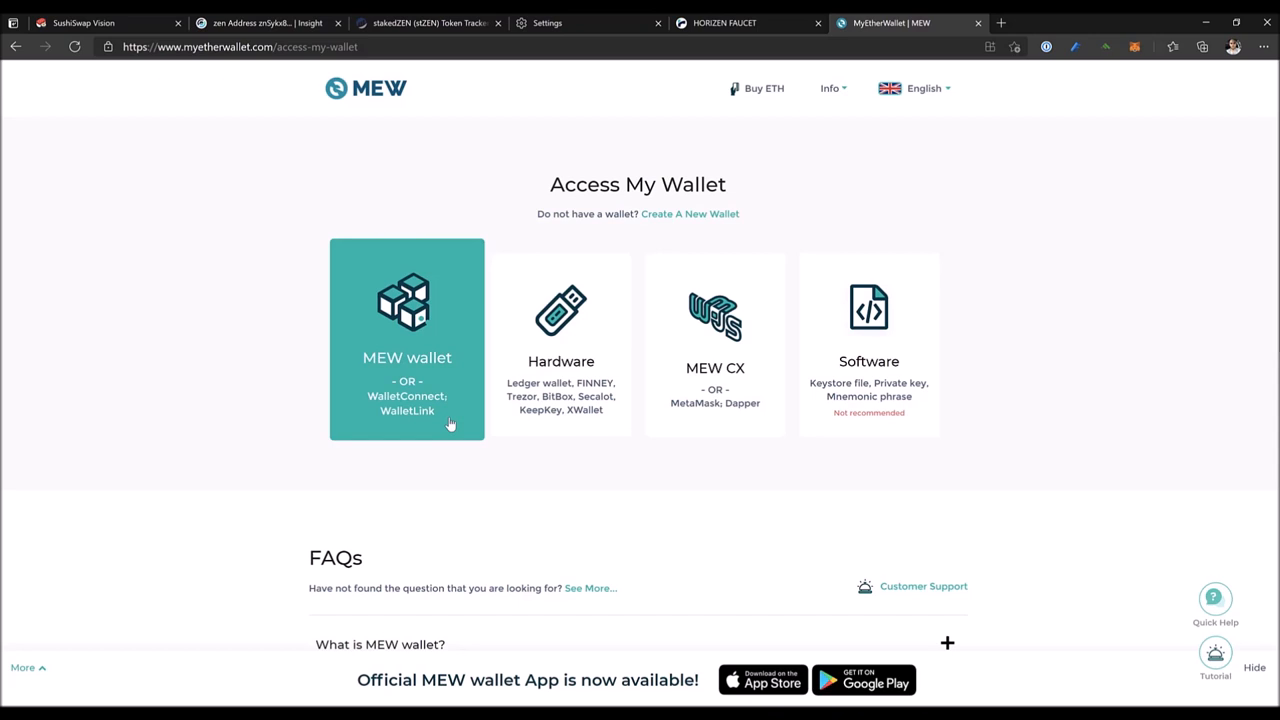
mouse_move(715, 420)
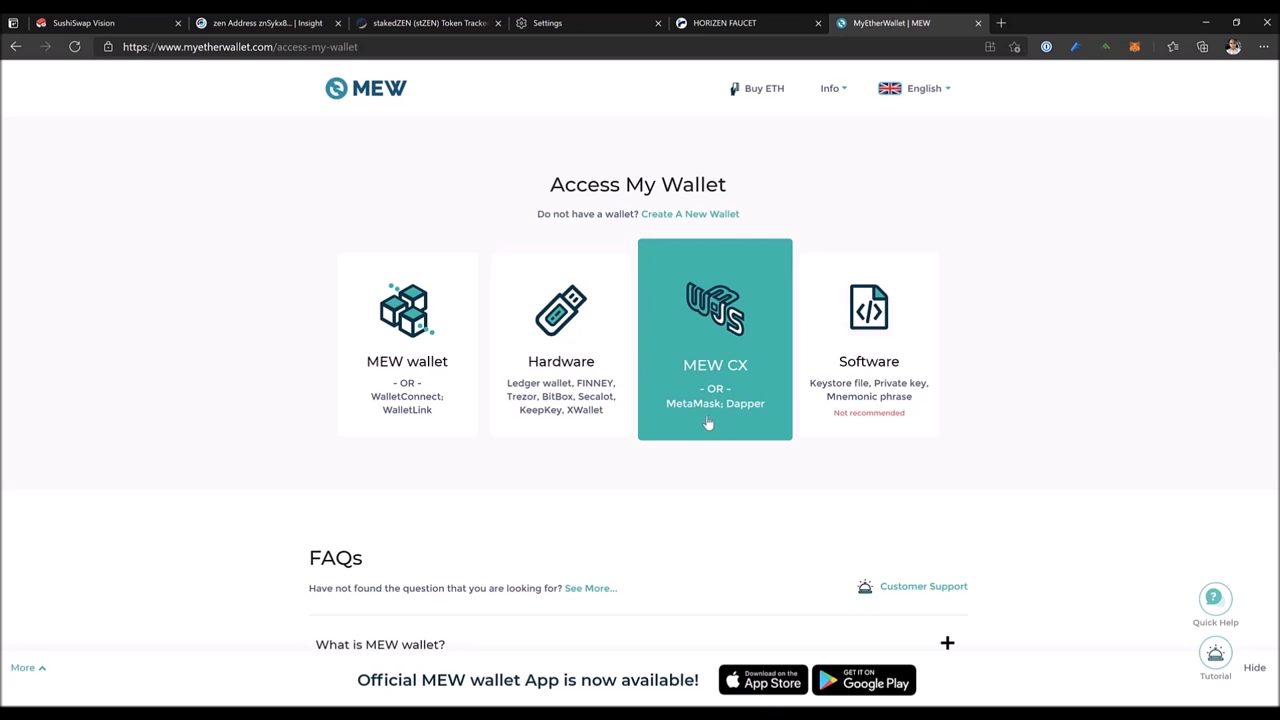
mouse_move(868, 325)
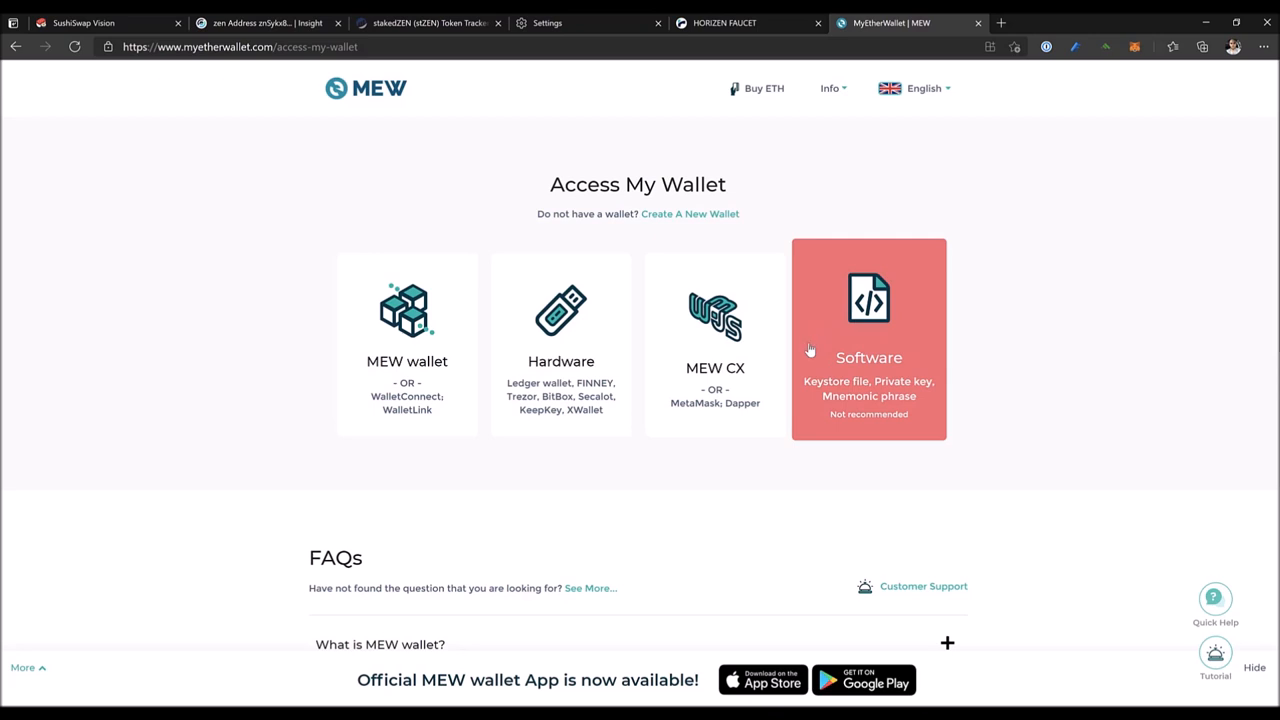
mouse_move(808, 374)
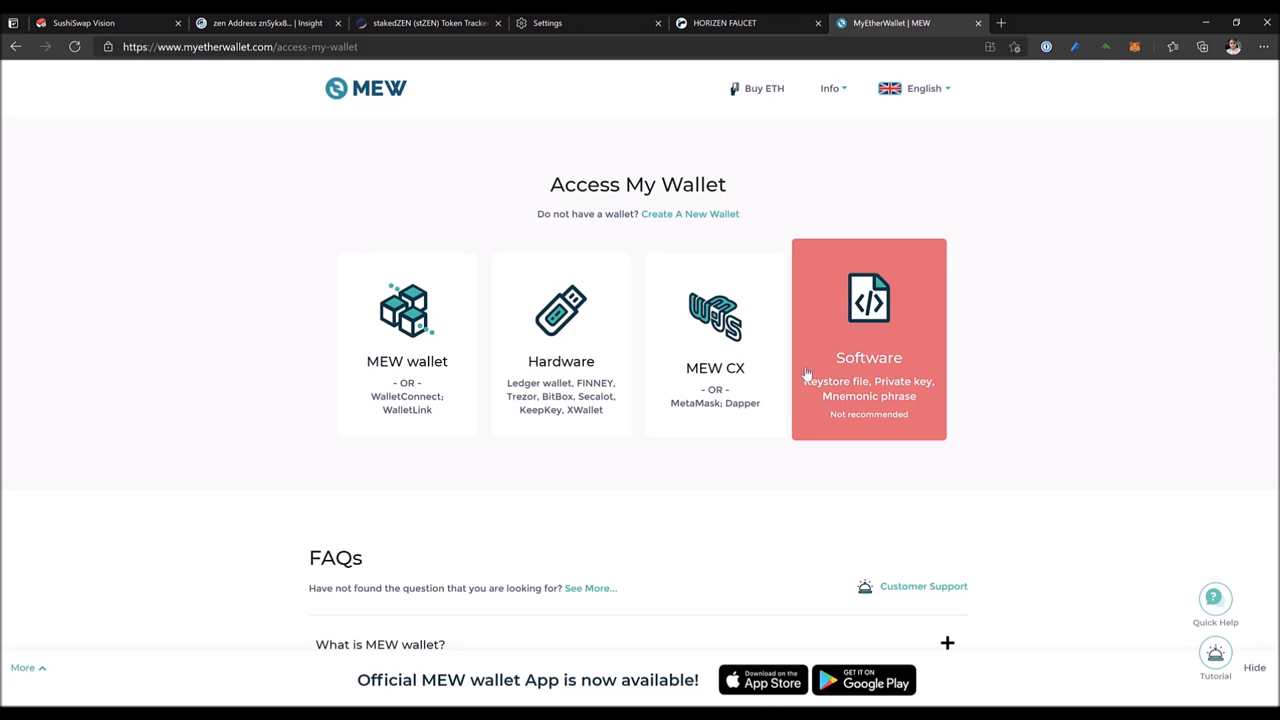
mouse_move(793, 384)
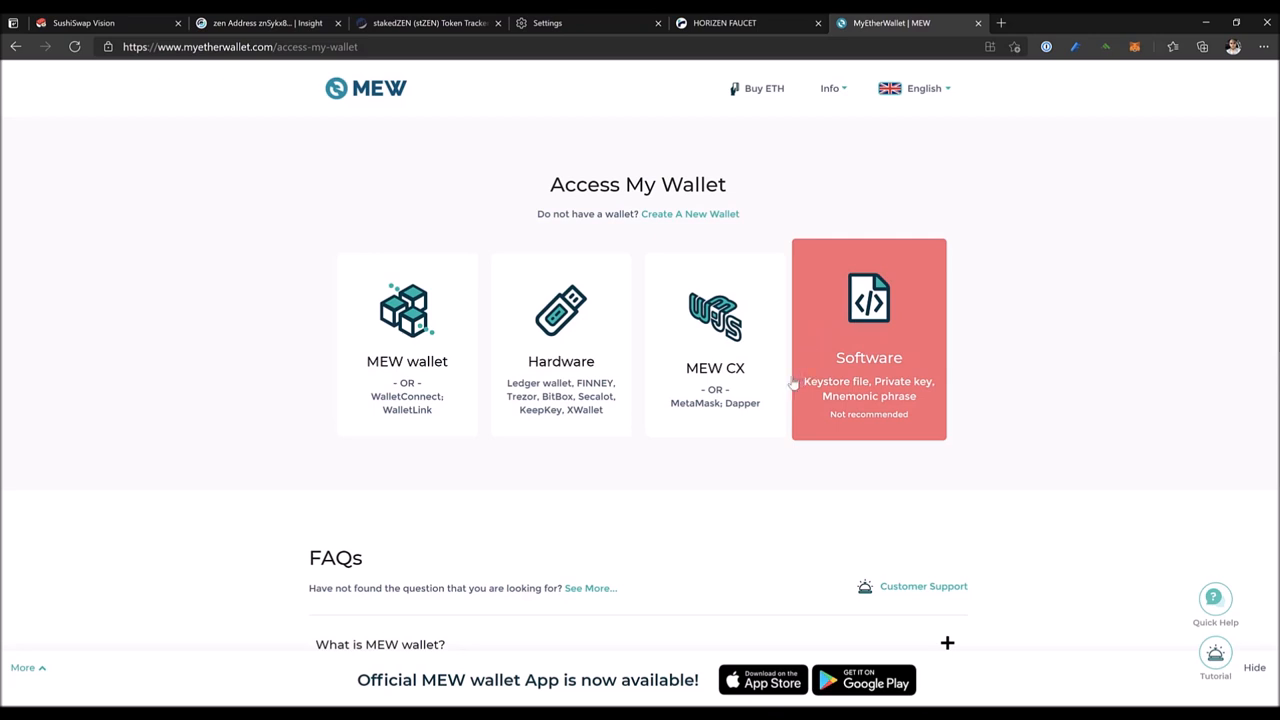
mouse_move(715, 365)
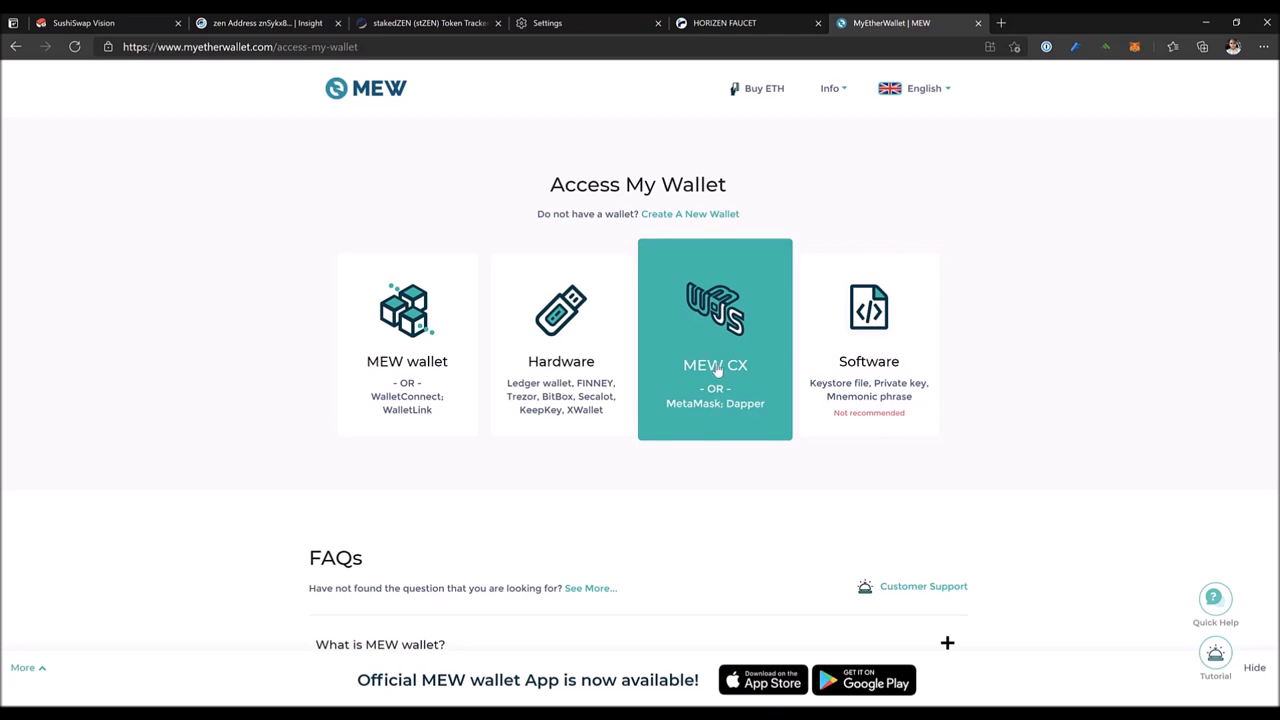
mouse_move(1098, 131)
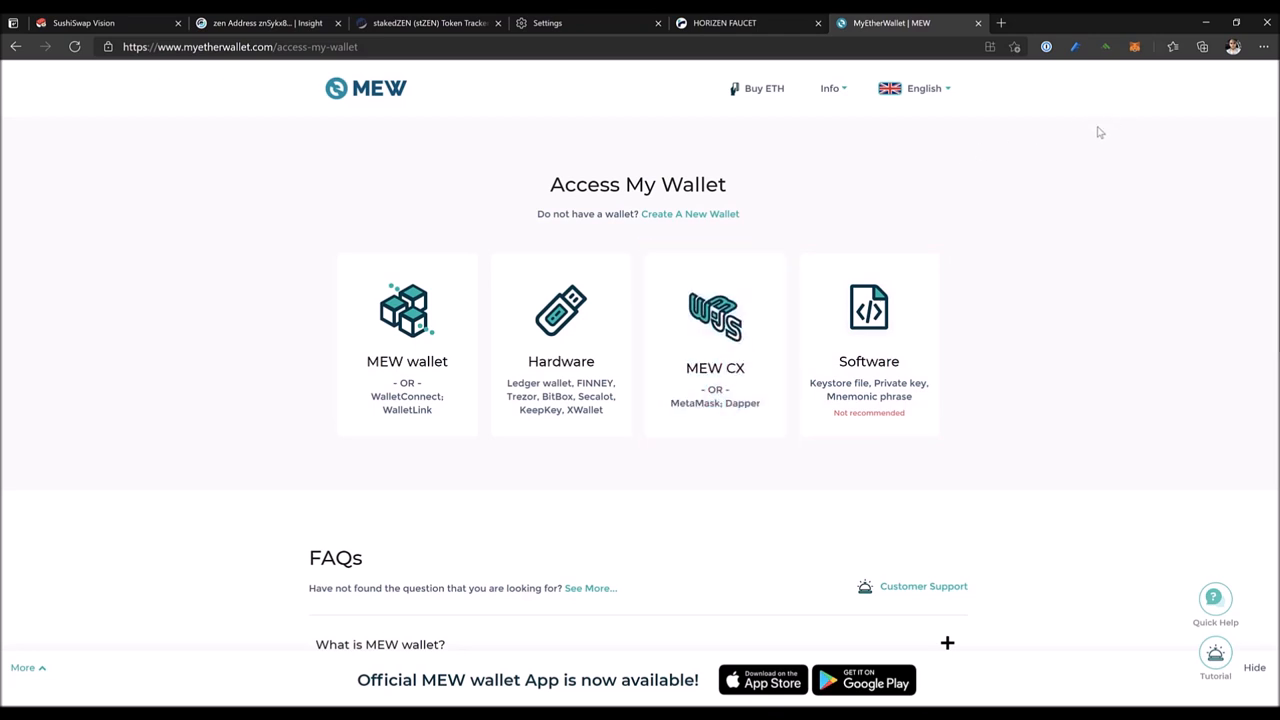
mouse_move(1124, 97)
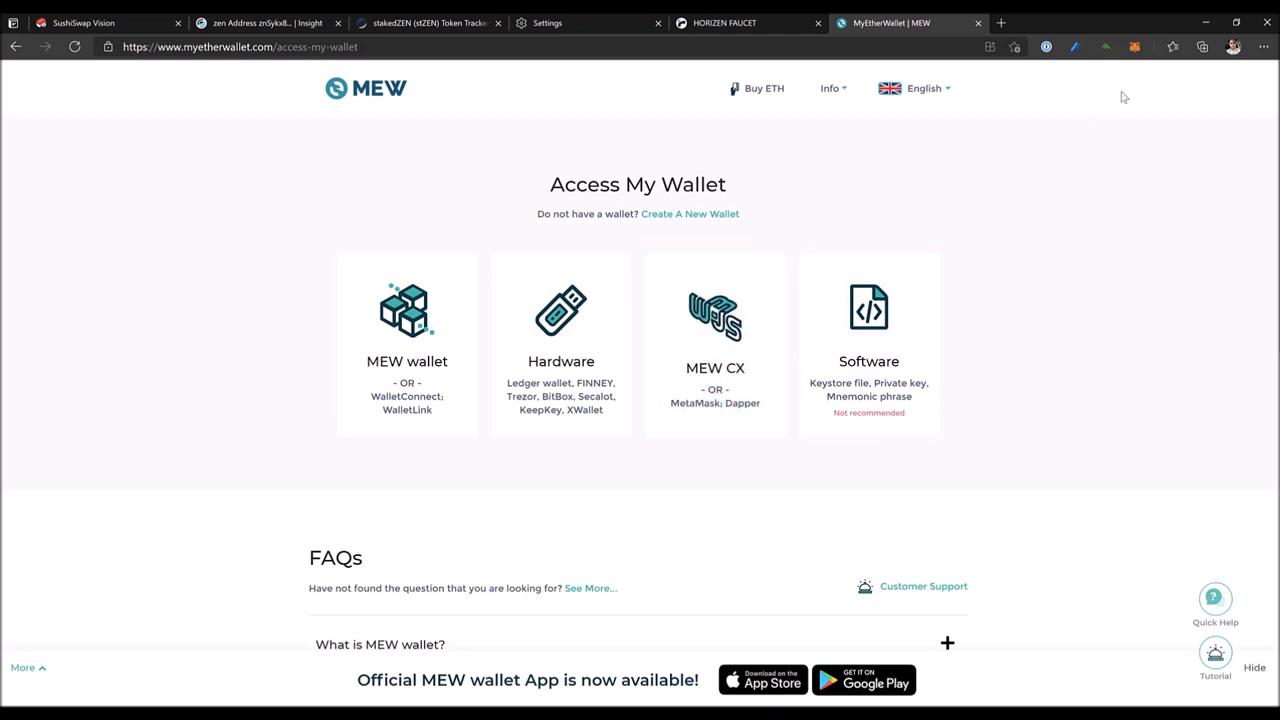
mouse_move(1135, 47)
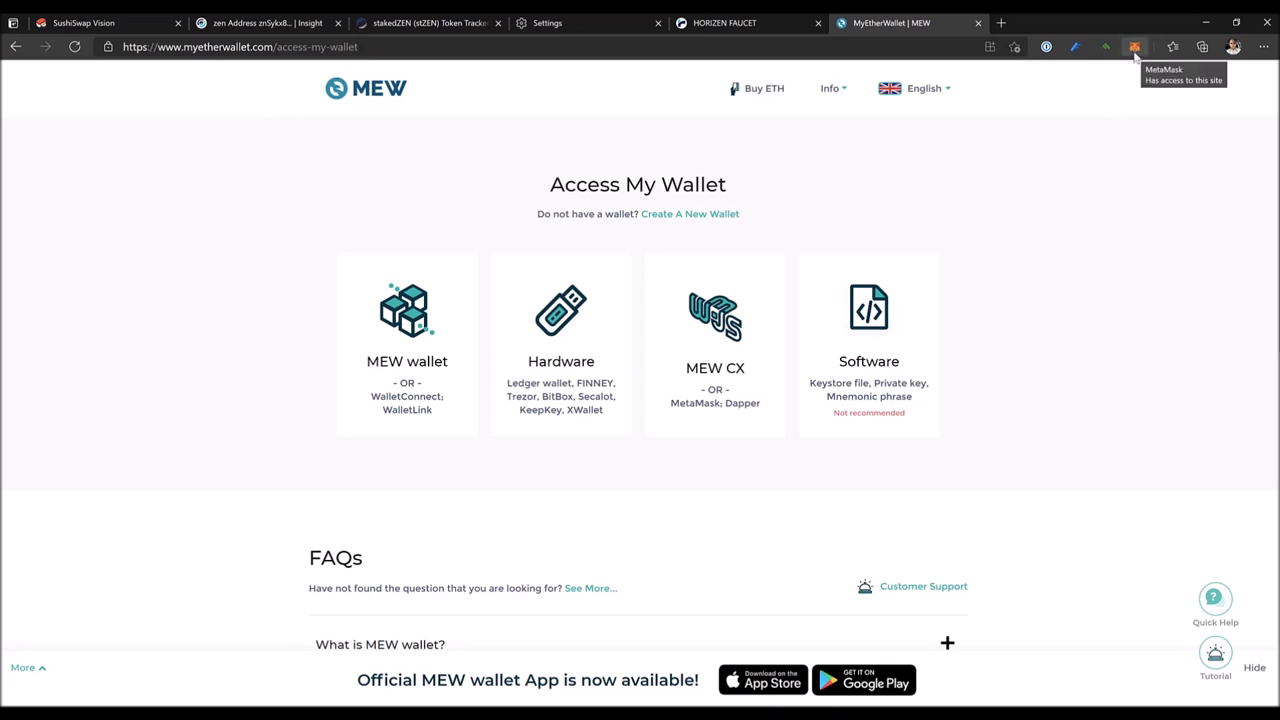
mouse_move(1135, 55)
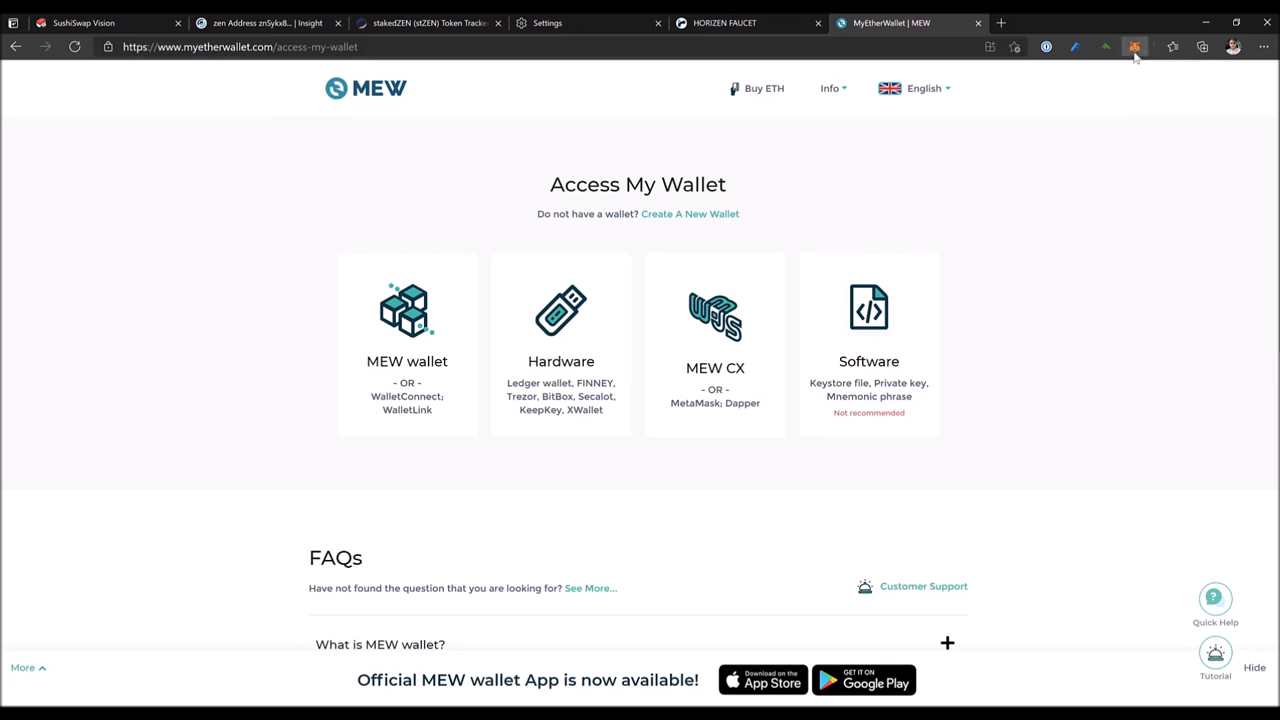
Step: Connect MetaMask Account 3 to myetherwallet.com from the MetaMask connected-sites view
left_click(1134, 46)
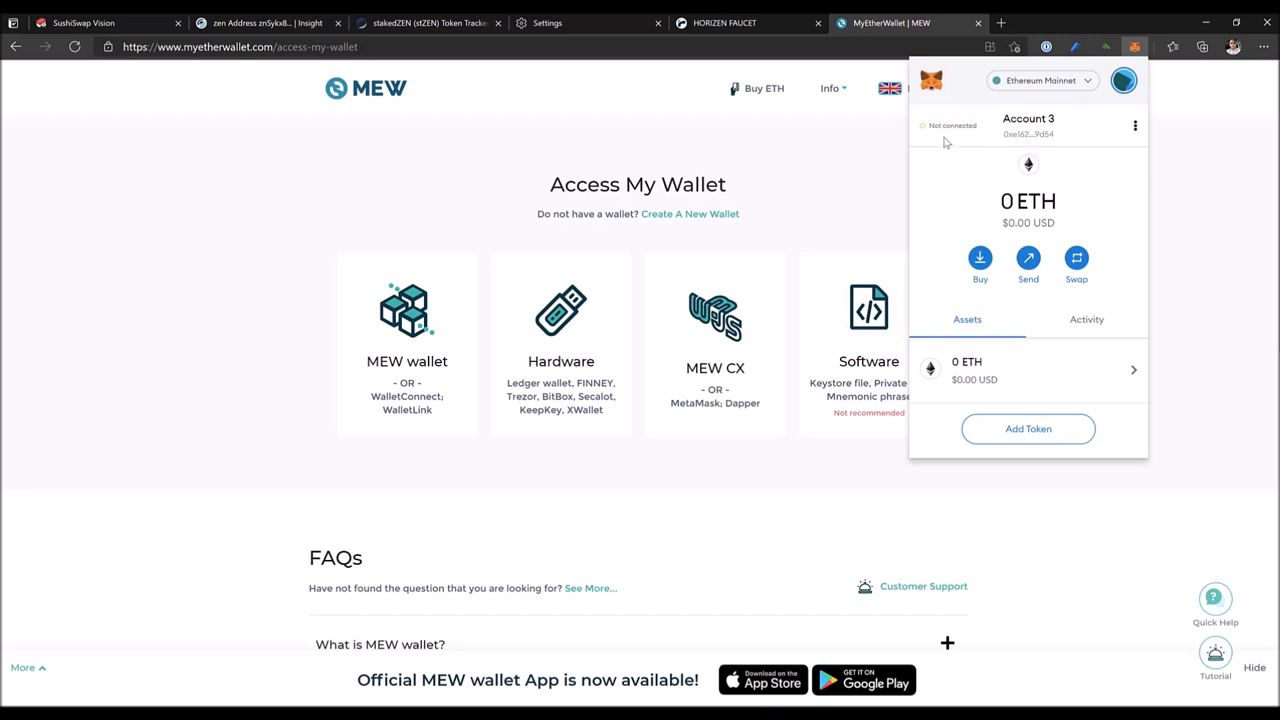
mouse_move(948, 138)
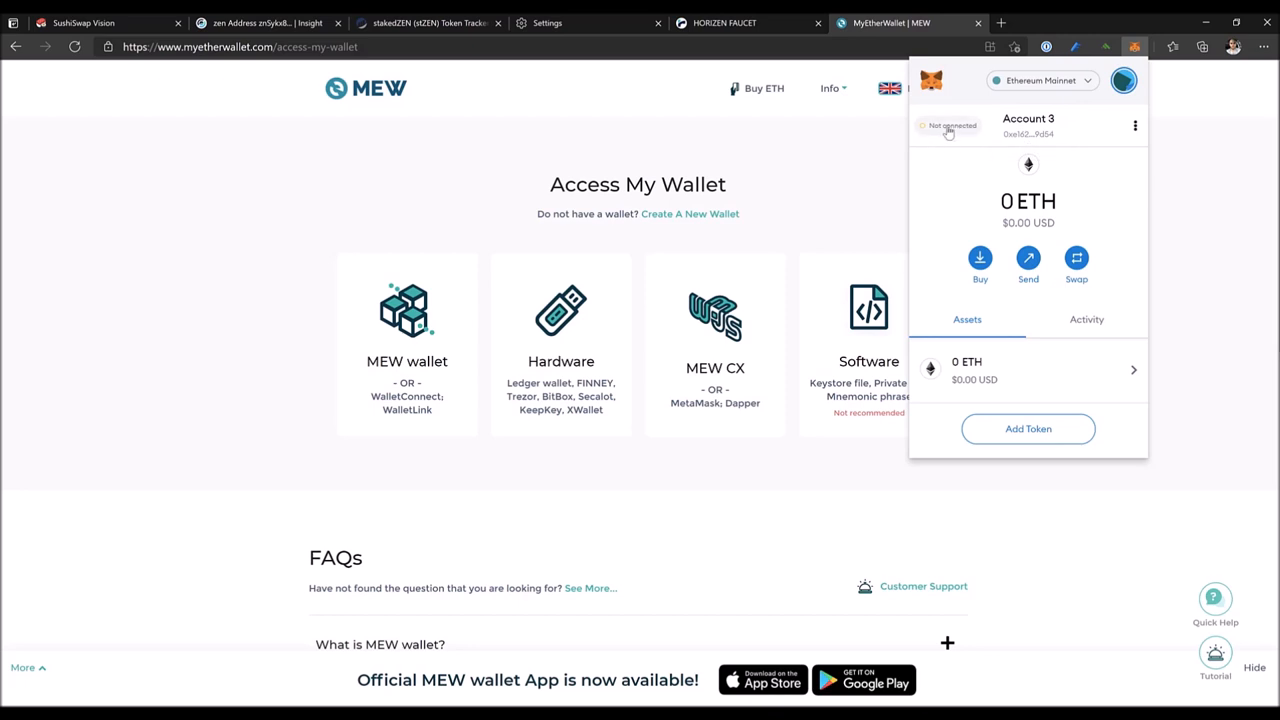
mouse_move(952, 137)
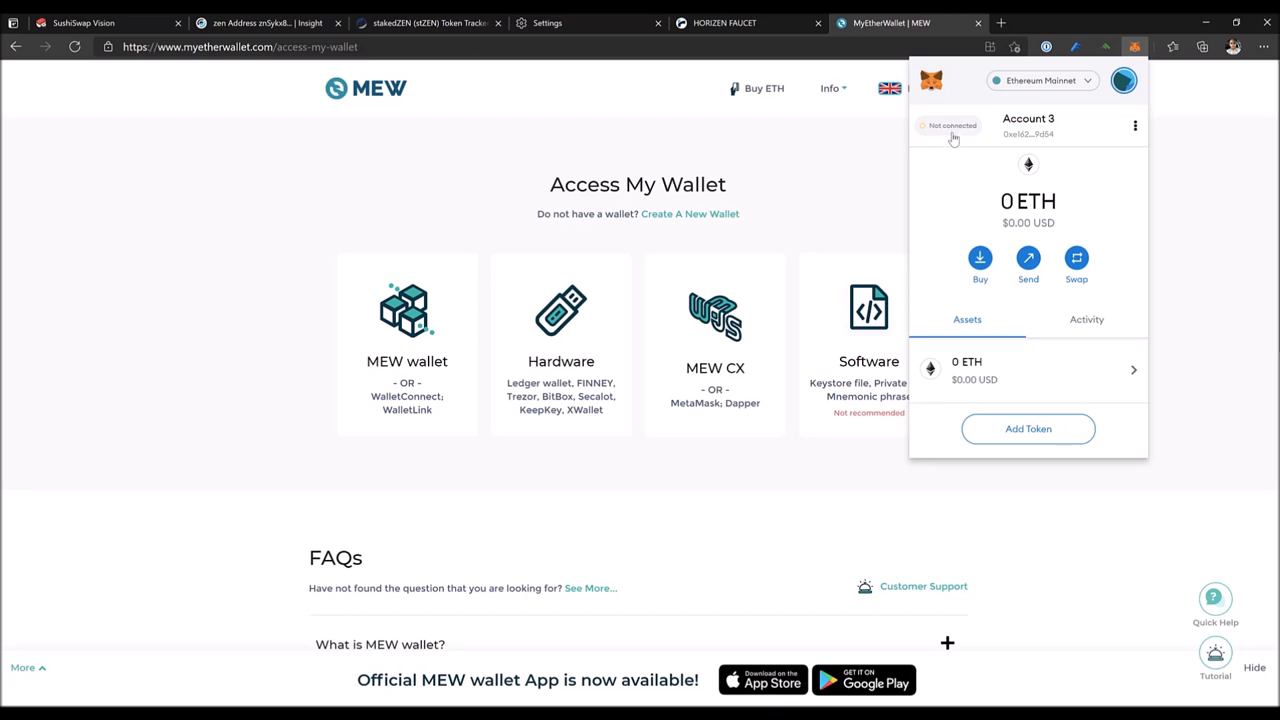
mouse_move(949, 135)
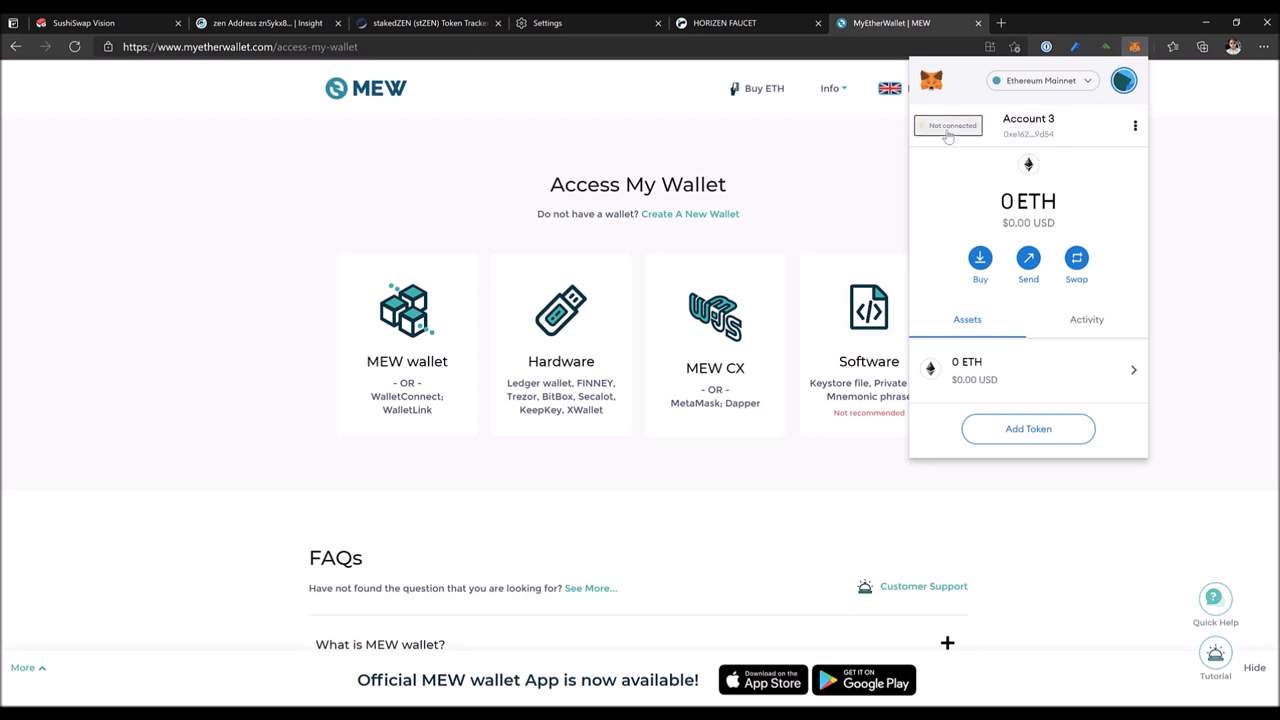
left_click(948, 125)
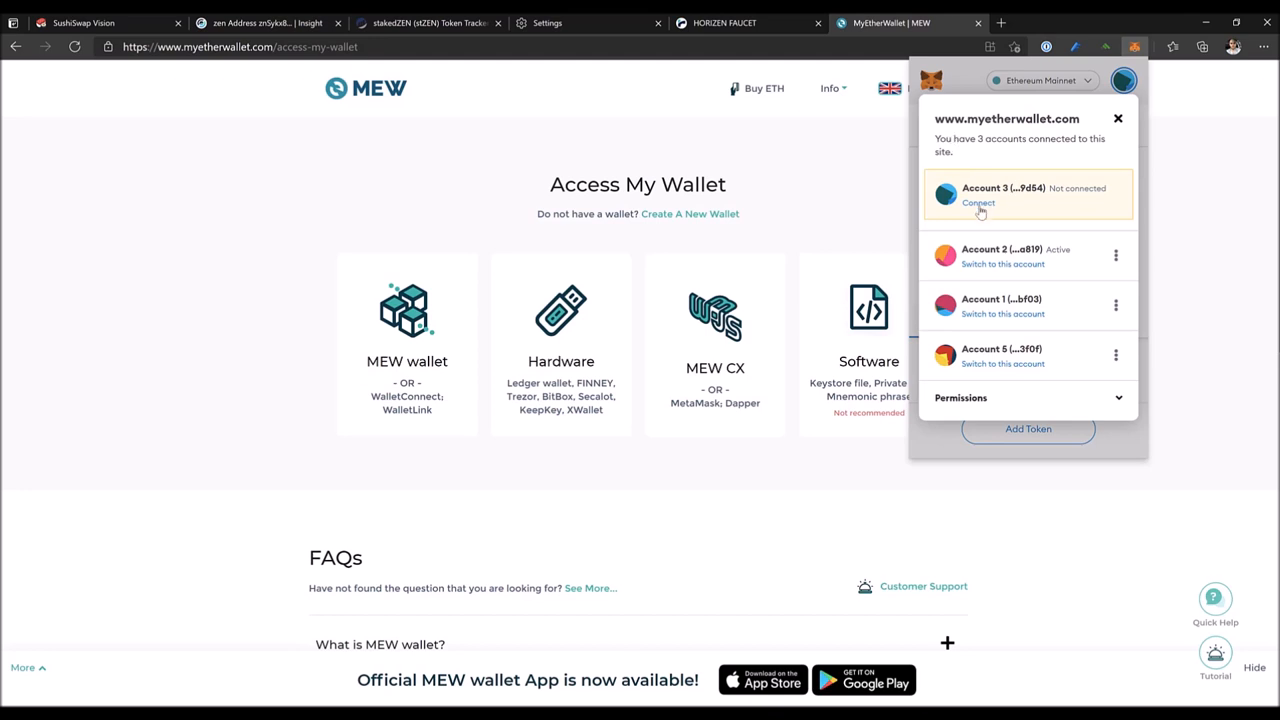
left_click(978, 203)
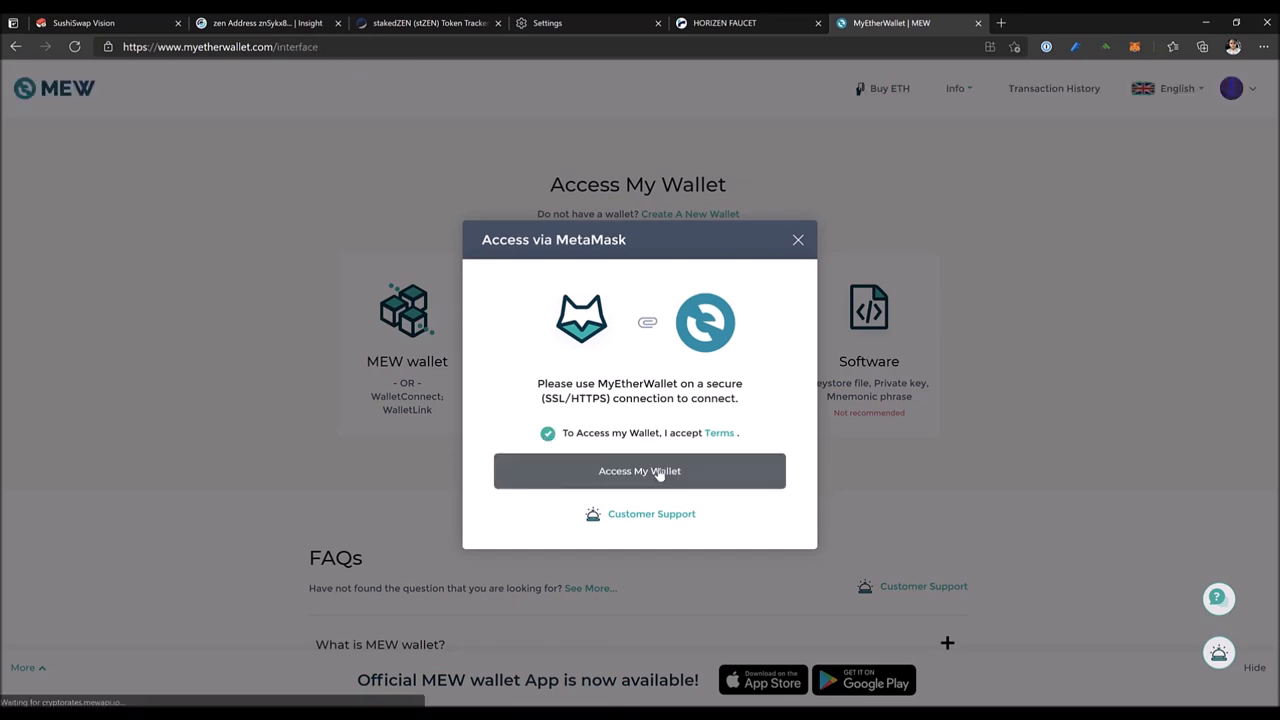
Step: Access the wallet via MetaMask and submit 'ZEN is awesome 23' for signing
left_click(639, 470)
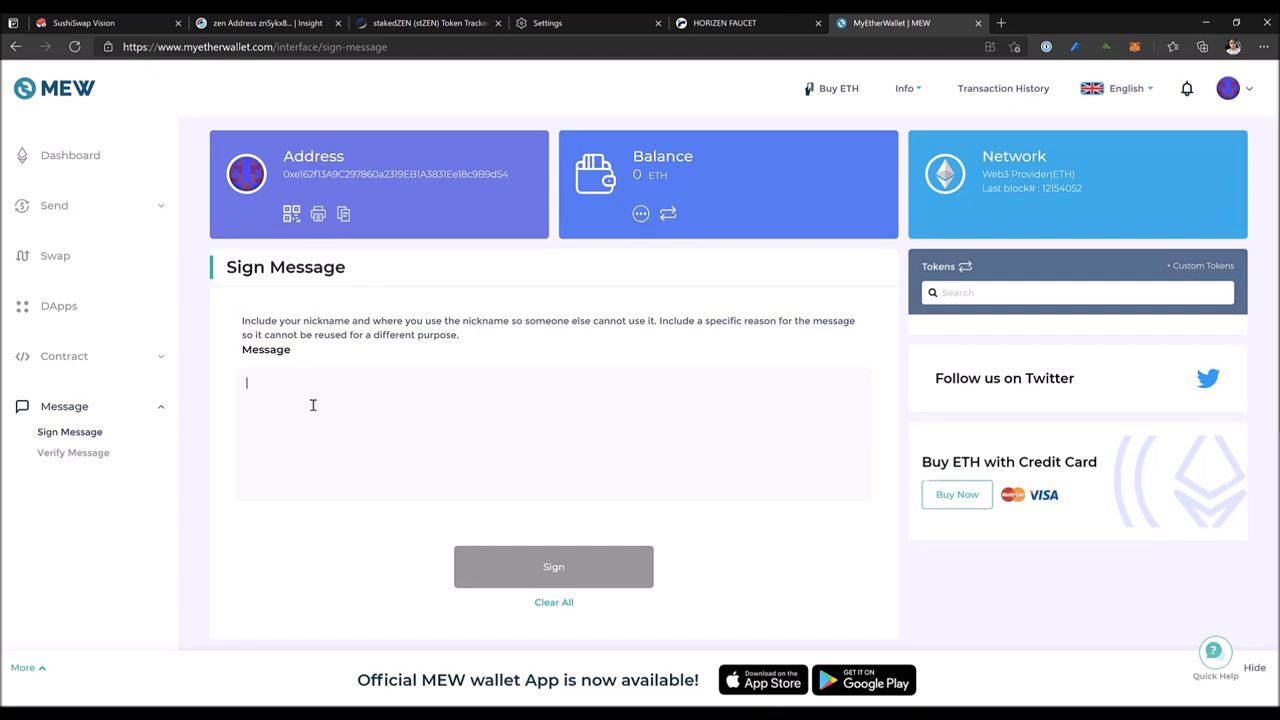
type("ZEN is awesome 23")
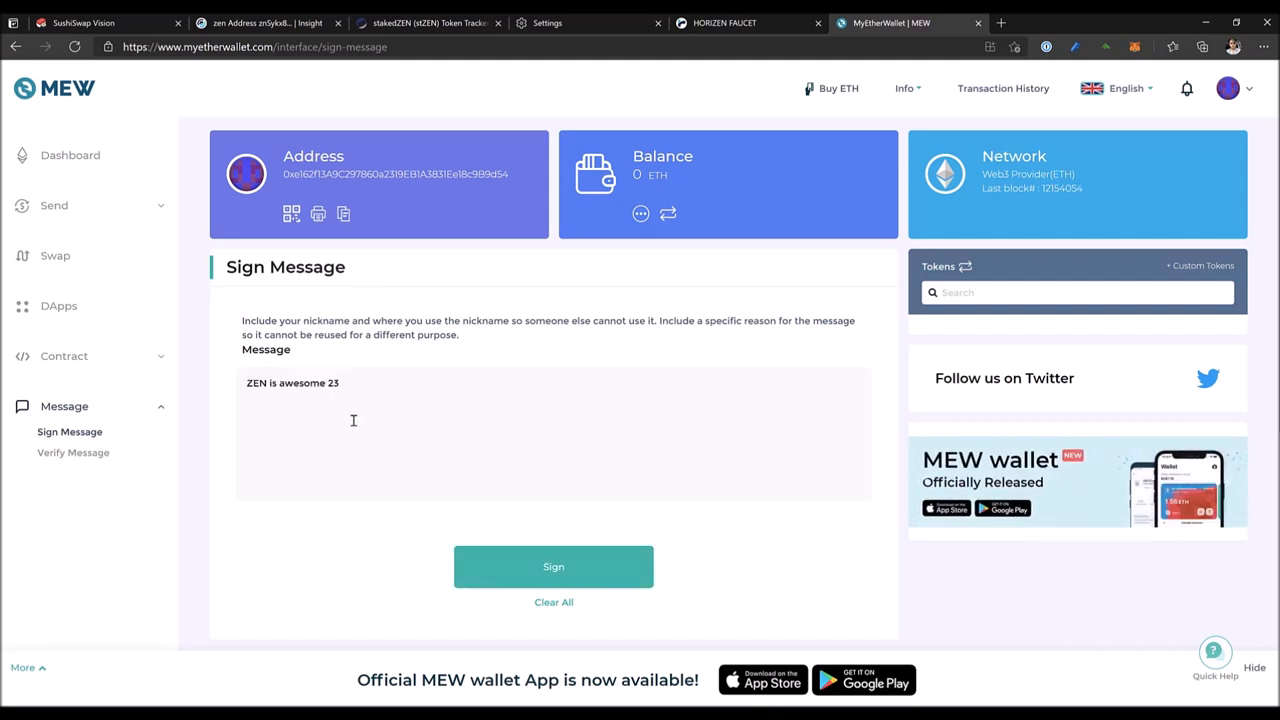
left_click(553, 566)
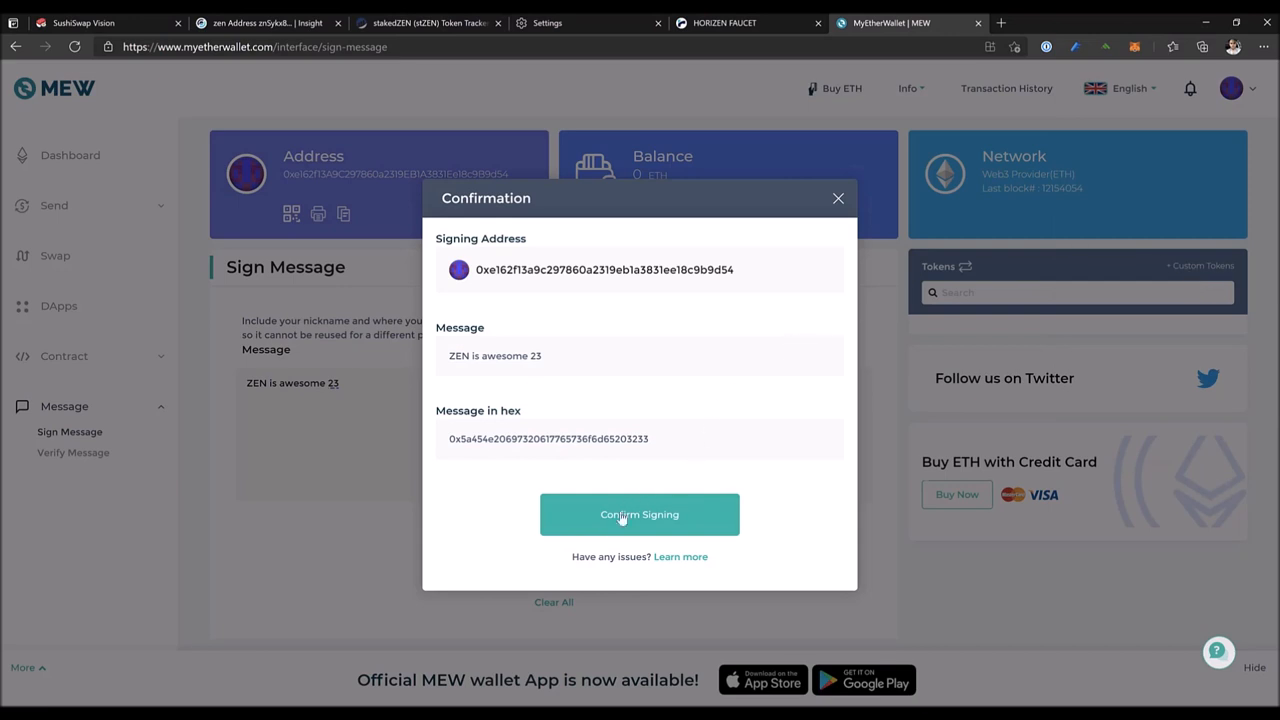
Step: Confirm signing in MyEtherWallet and copy the resulting signature value
left_click(639, 514)
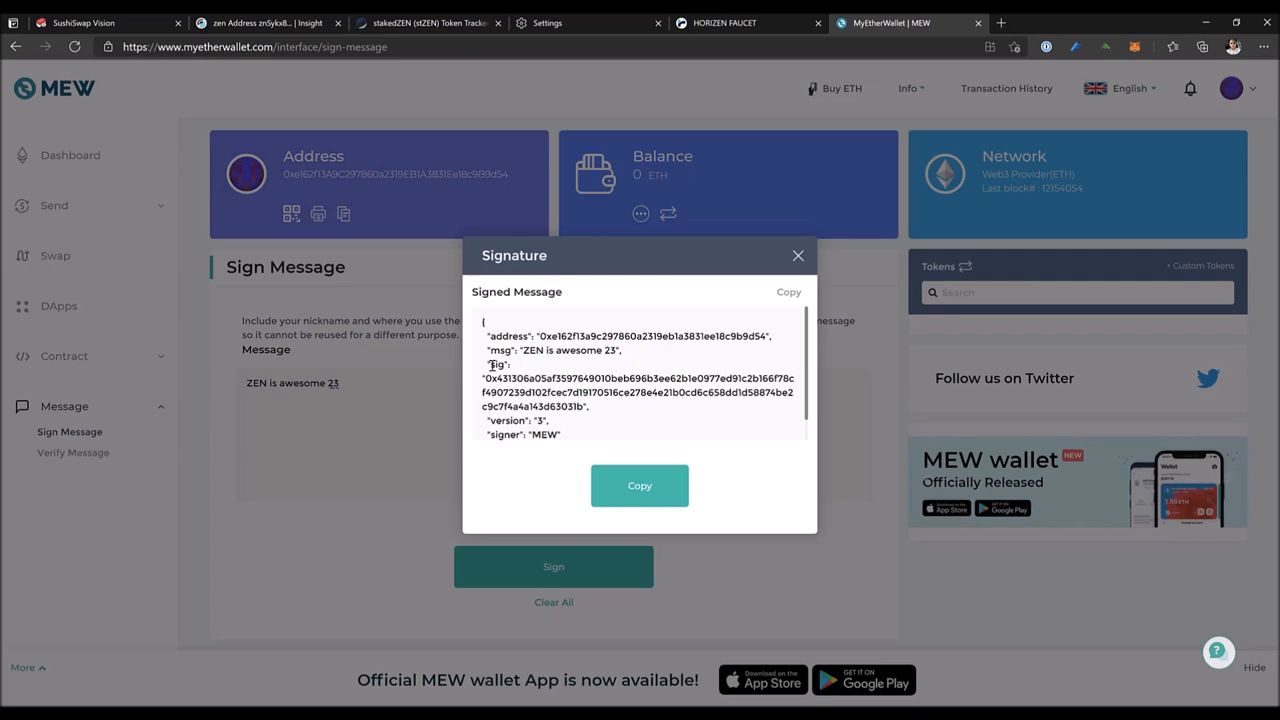
left_click_drag(485, 378, 588, 407)
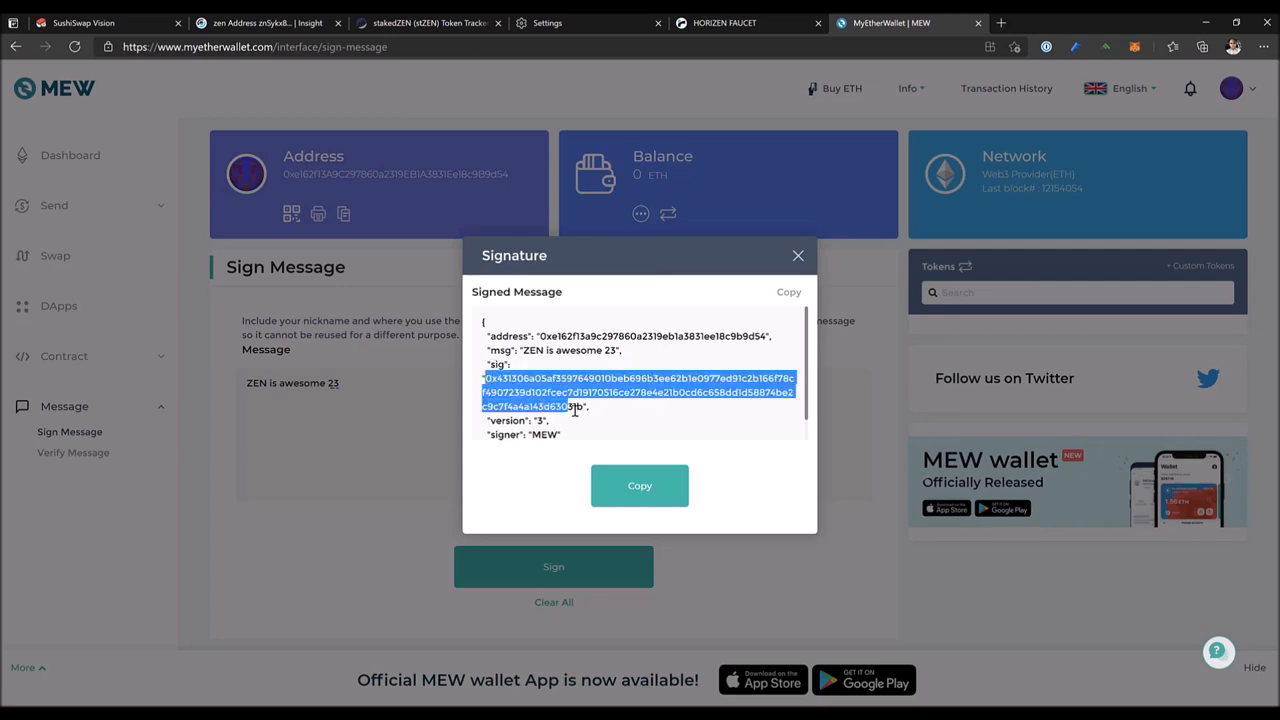
right_click(640, 392)
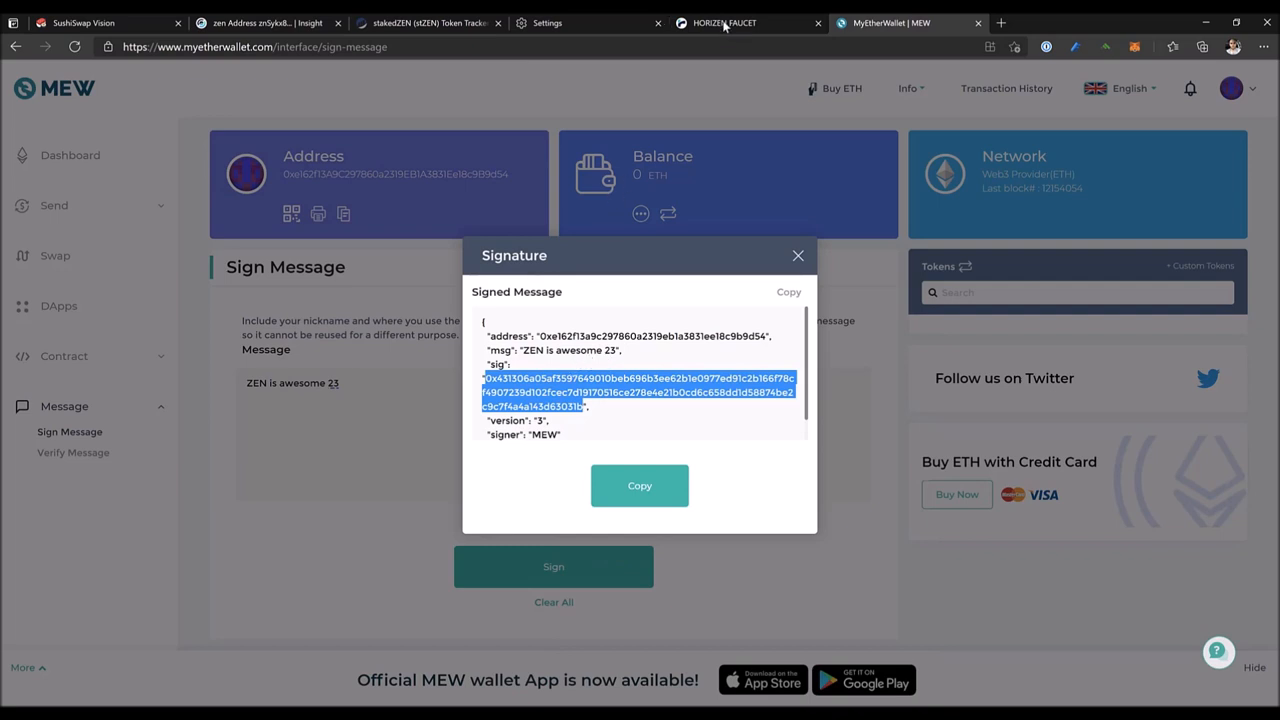
Step: Paste signature 0x431306a0… into the Horizen Faucet form and submit verification
left_click(724, 22)
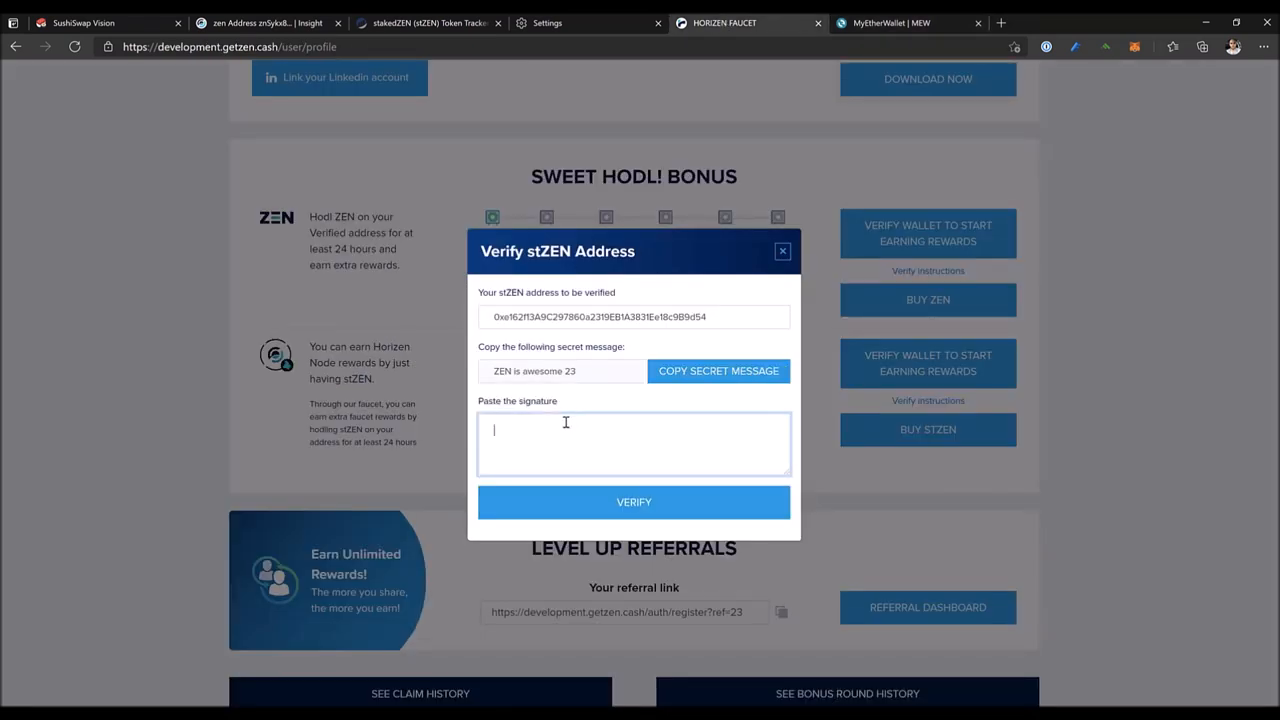
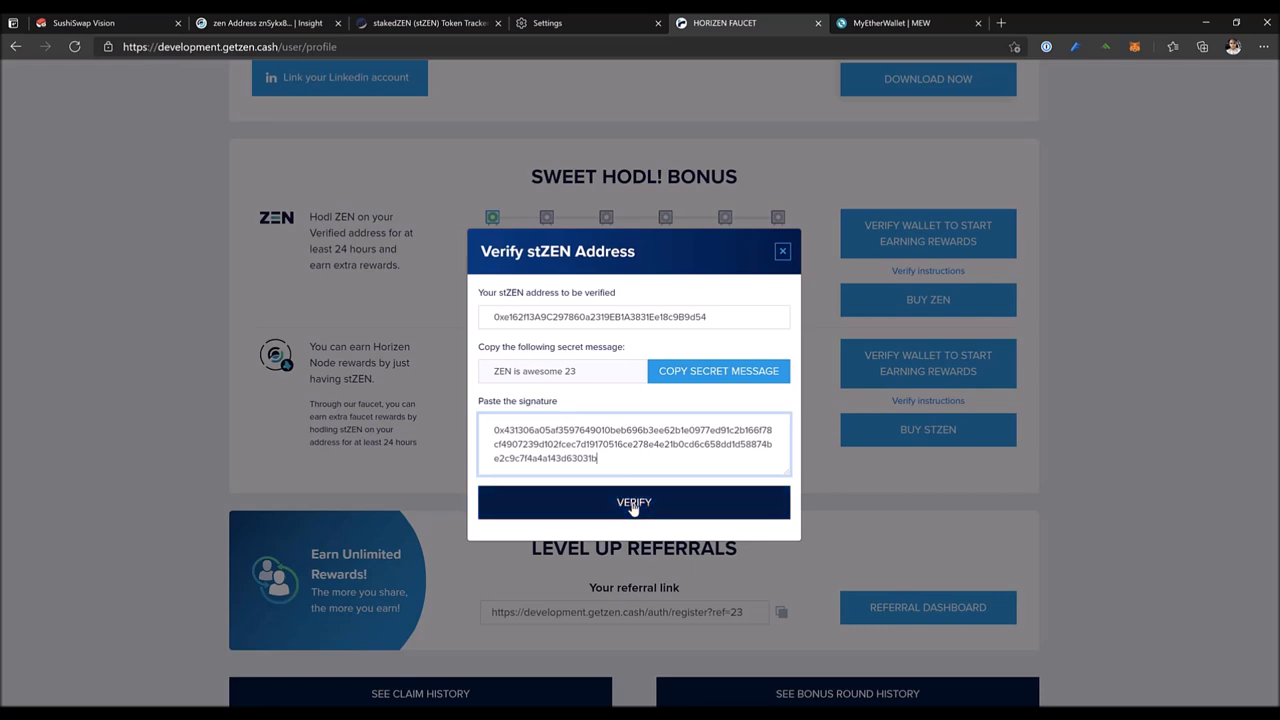
left_click(633, 502)
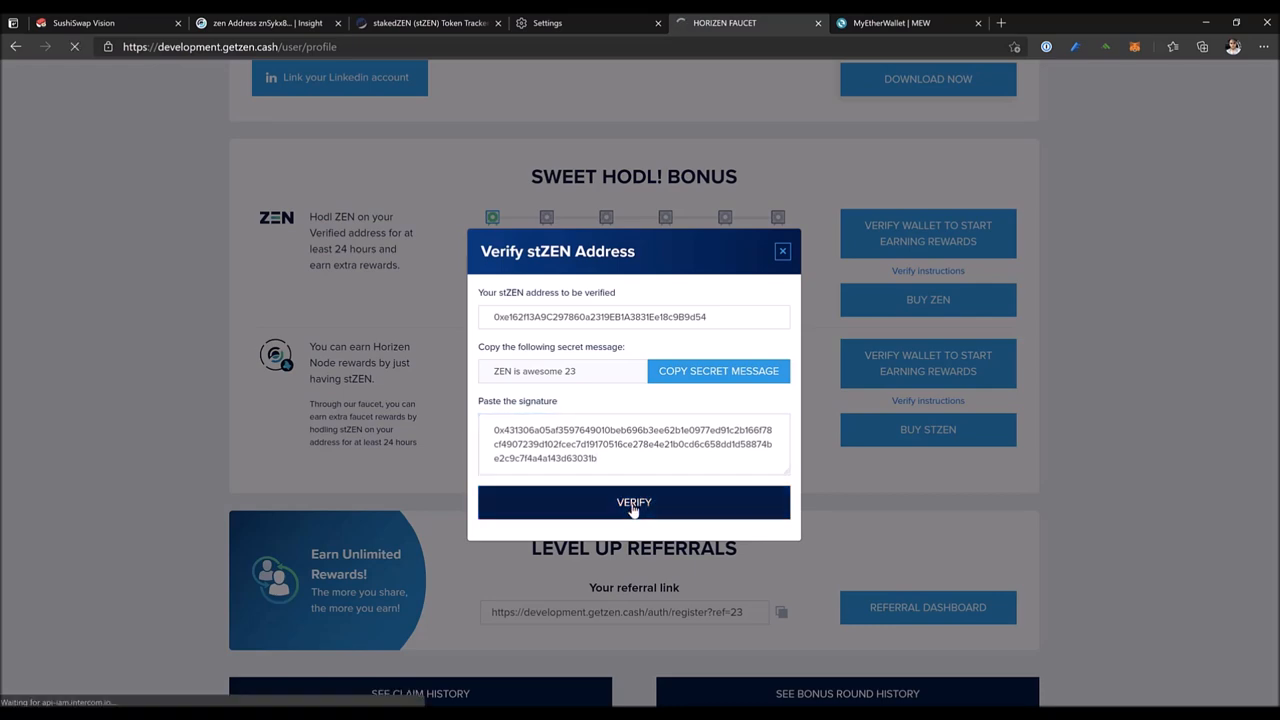